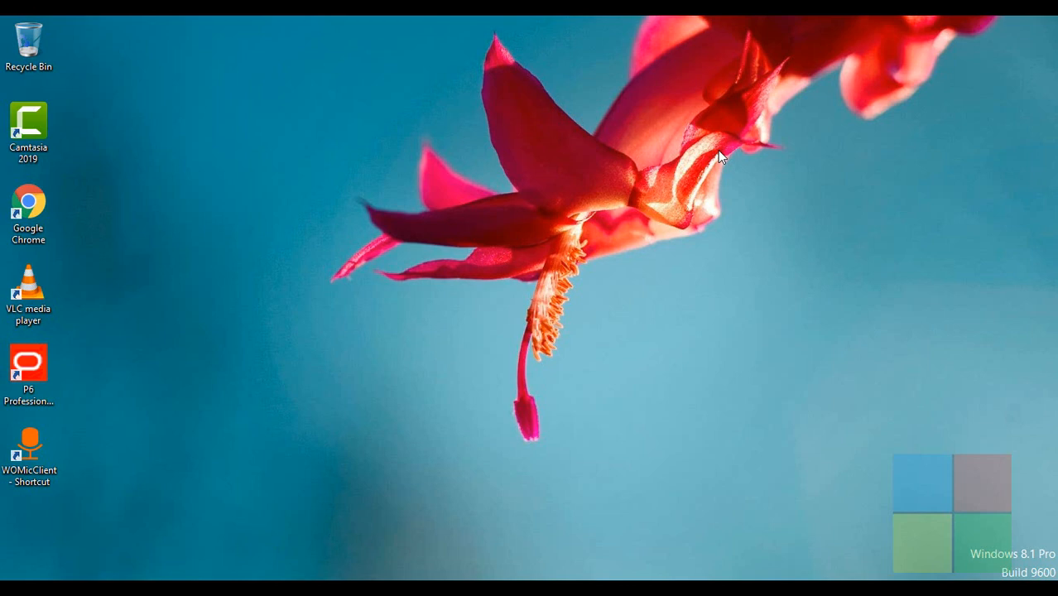
mouse_move(732, 151)
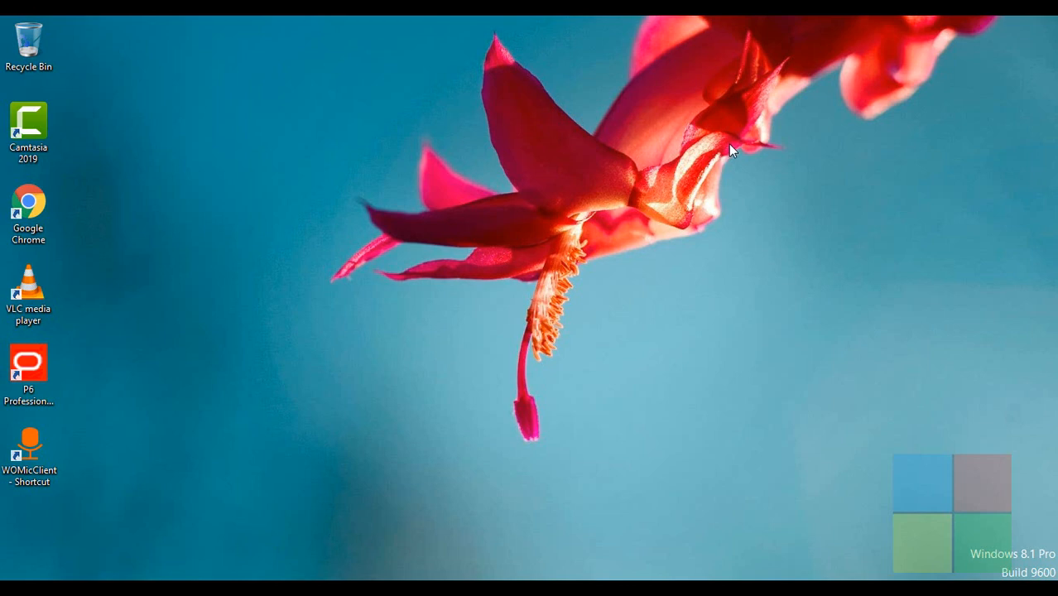
mouse_move(183, 385)
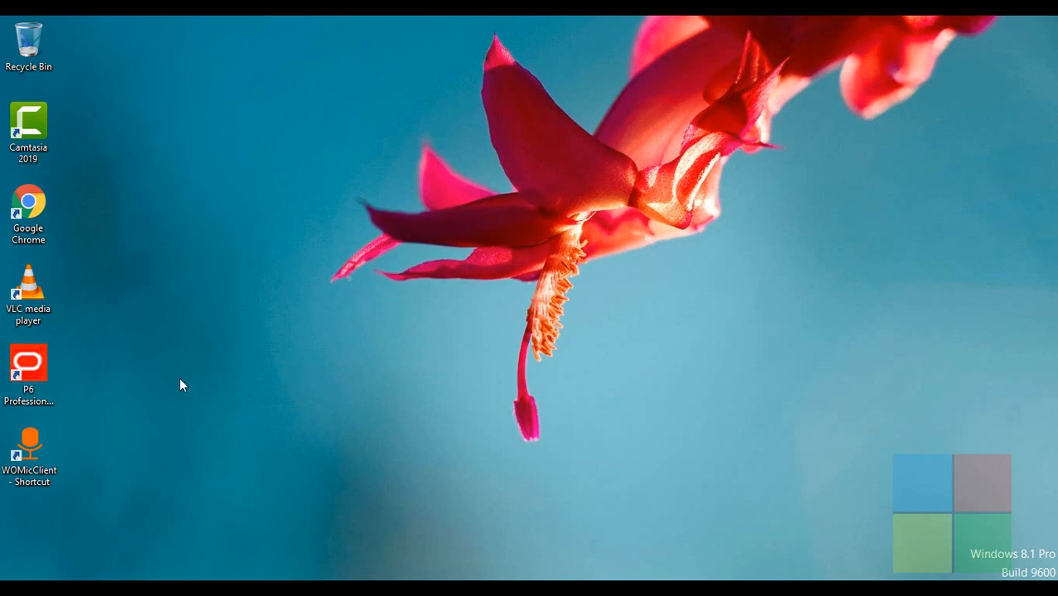
Launch Primavera P6 Professional from its desktop shortcut and submit the PMDB login
double_click(28, 375)
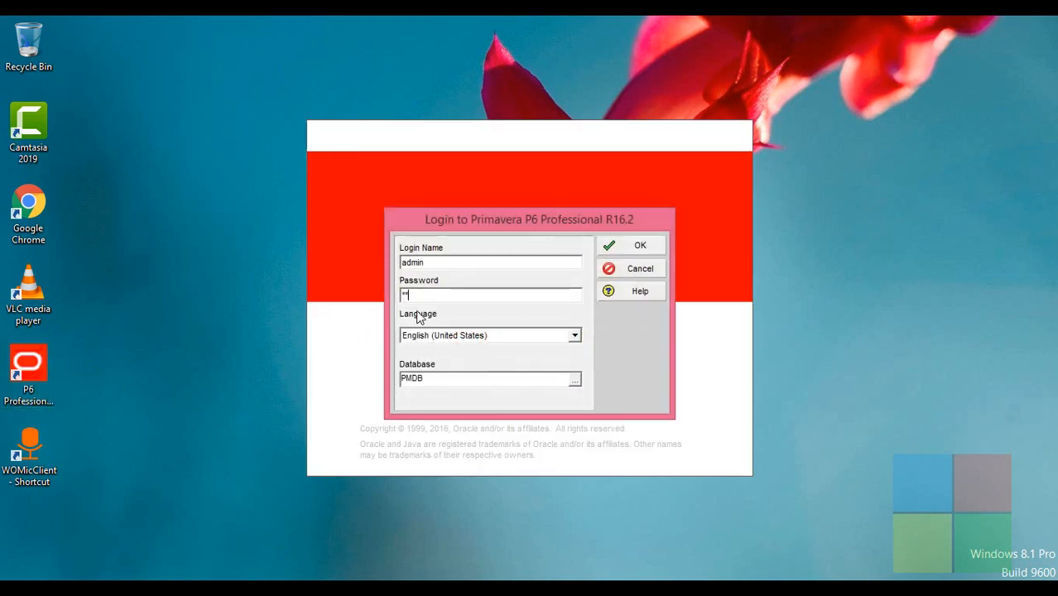
left_click(640, 245)
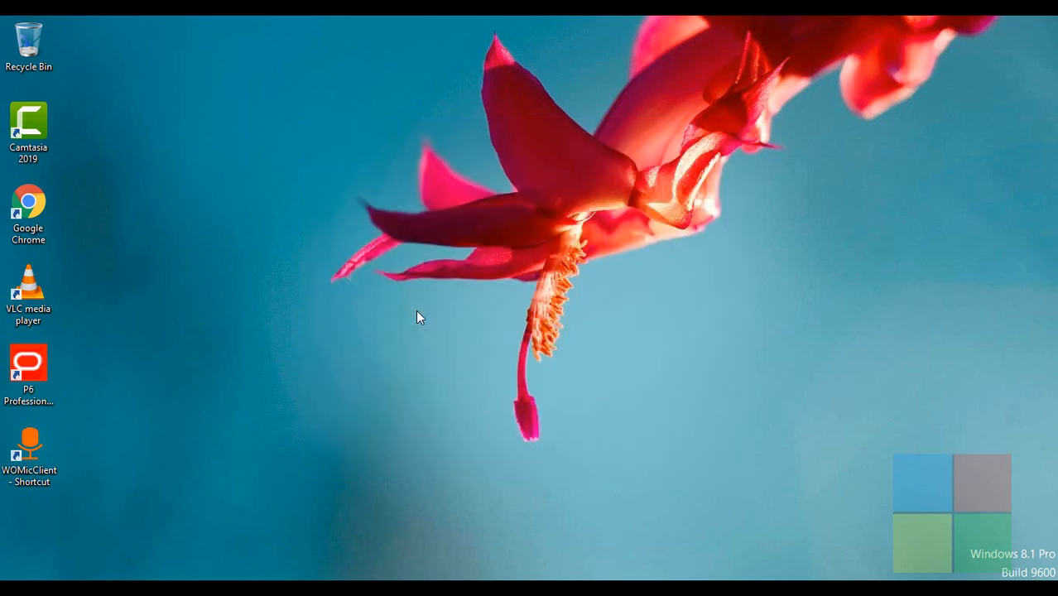
Let P6 load into the Projects window showing the EPS hierarchy and Dates tab
double_click(28, 364)
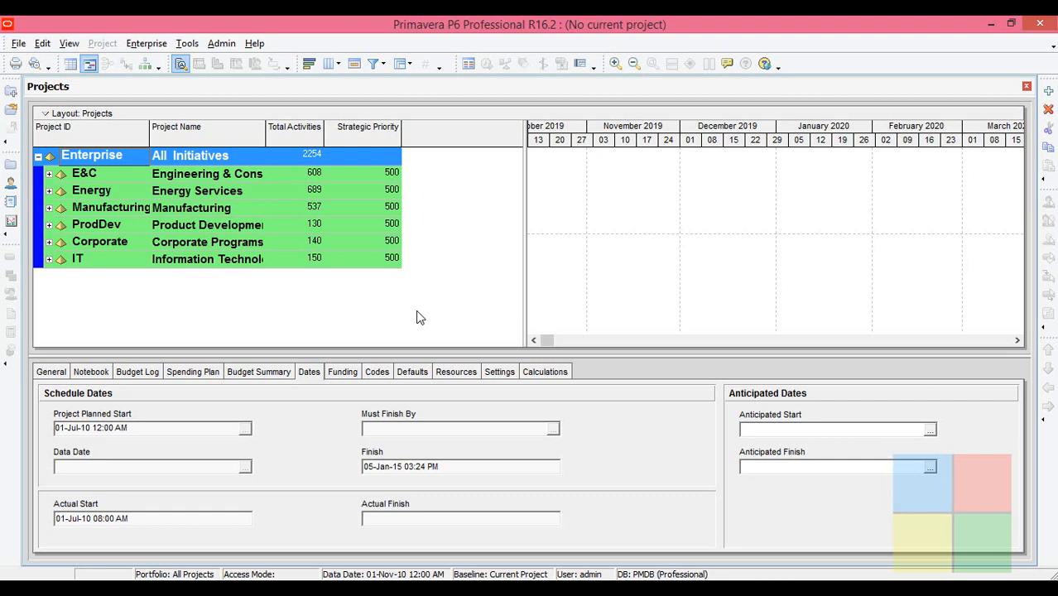
mouse_move(261, 190)
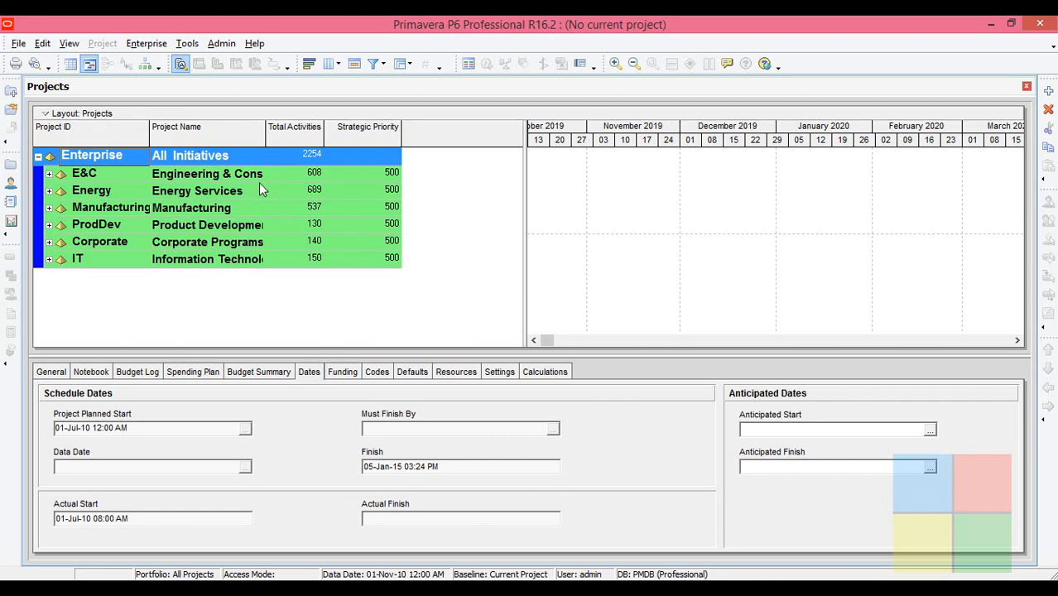
mouse_move(35, 104)
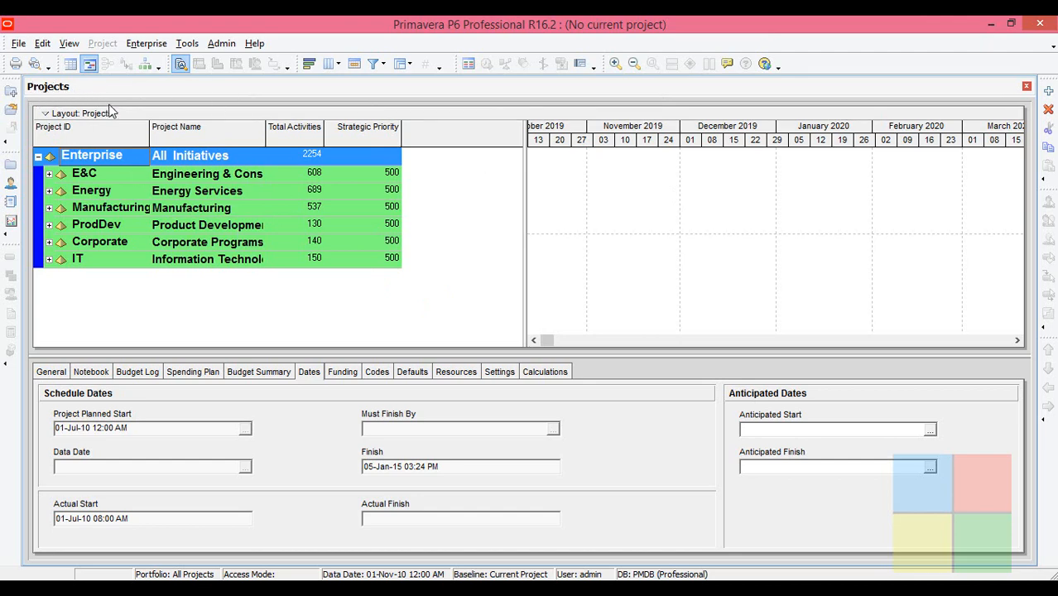
mouse_move(210, 267)
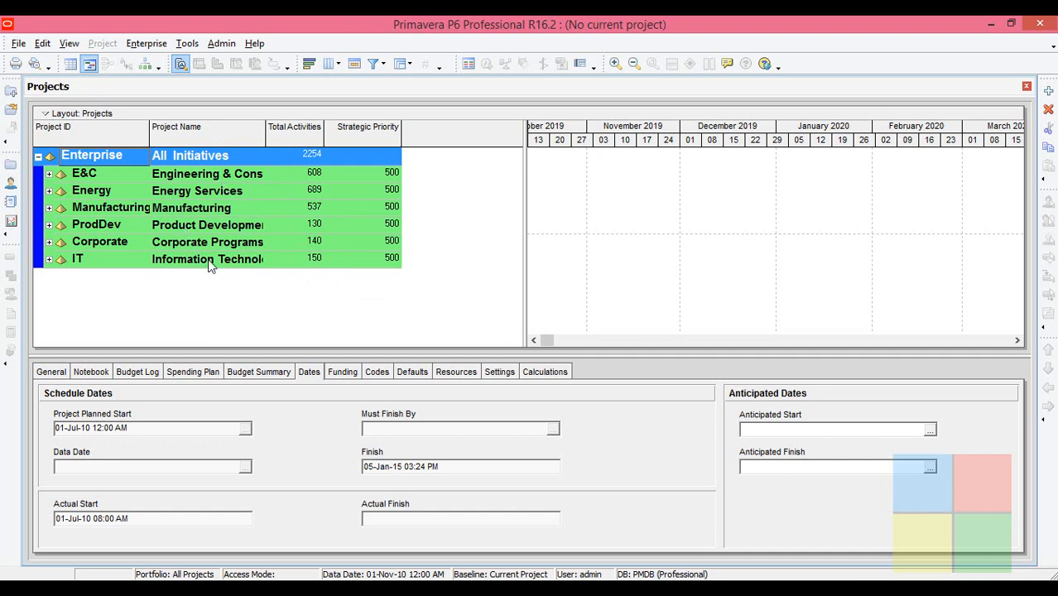
mouse_move(276, 173)
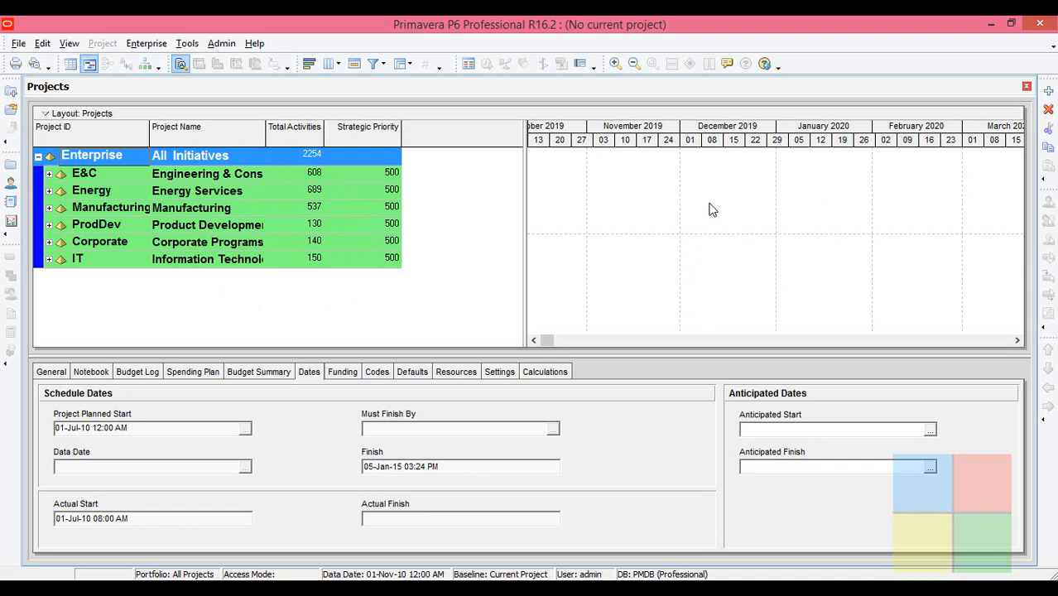
mouse_move(564, 514)
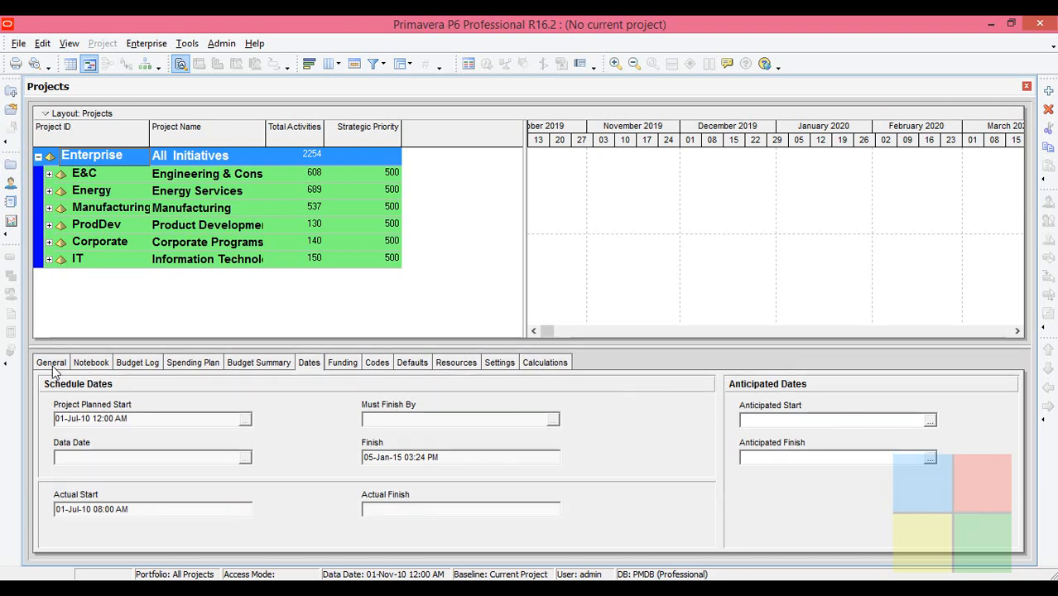
View the Enterprise node's Notebook and General tabs, then select and expand the E&C group
left_click(91, 362)
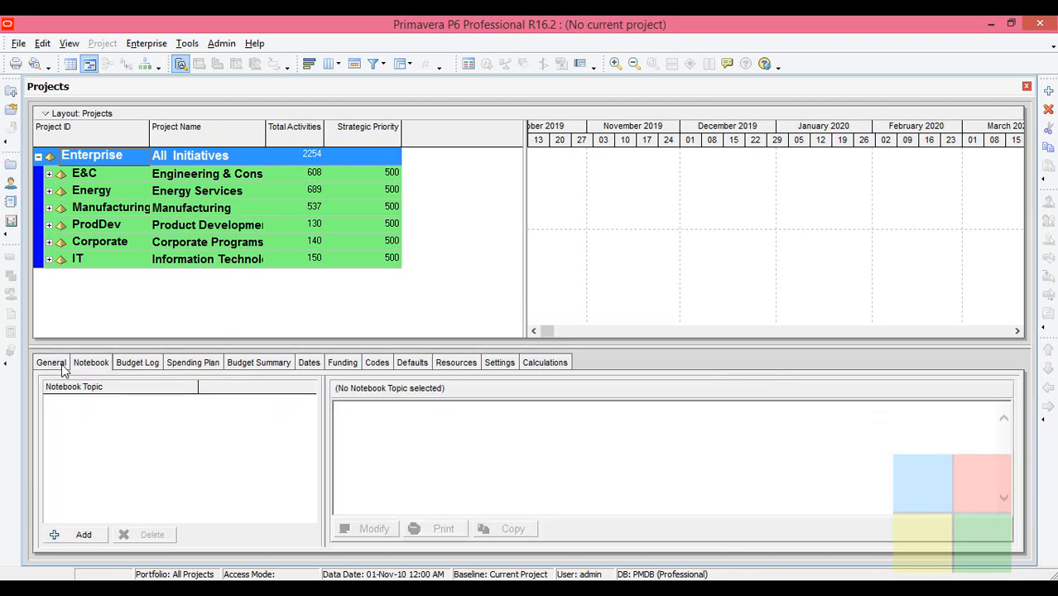
left_click(51, 362)
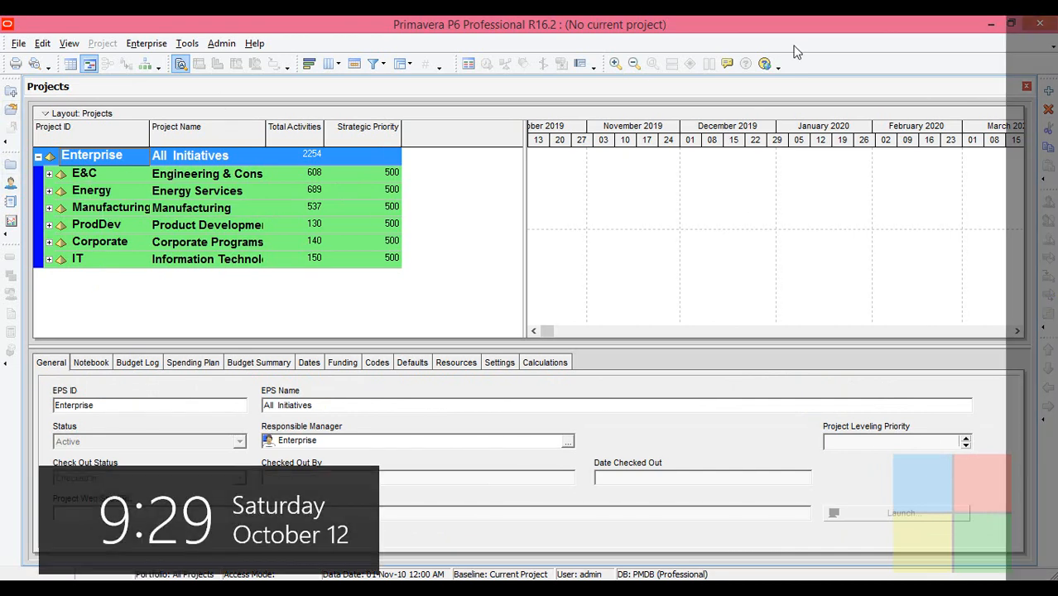
left_click(83, 173)
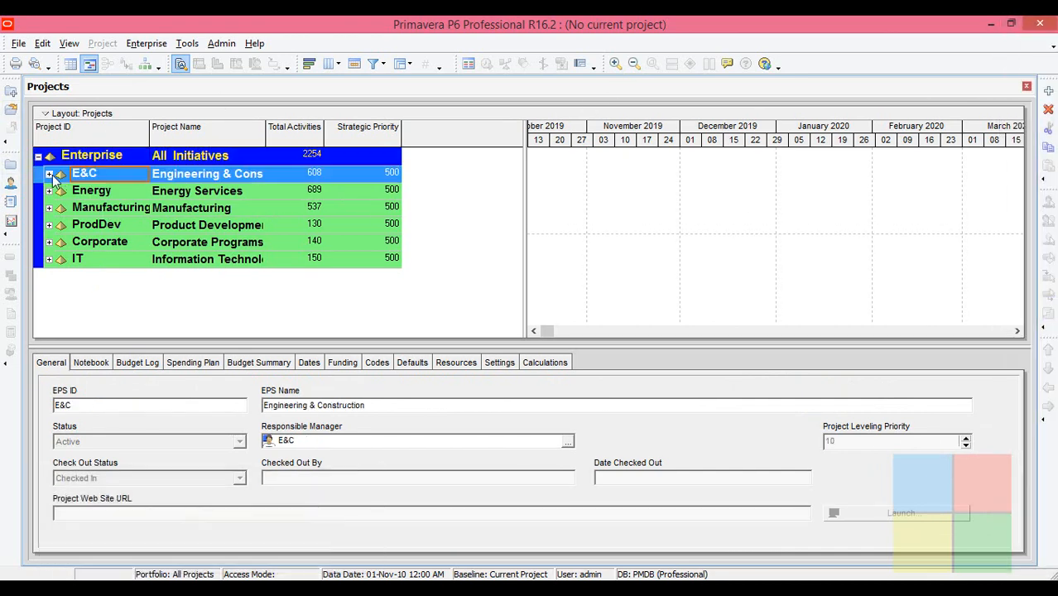
left_click(50, 173)
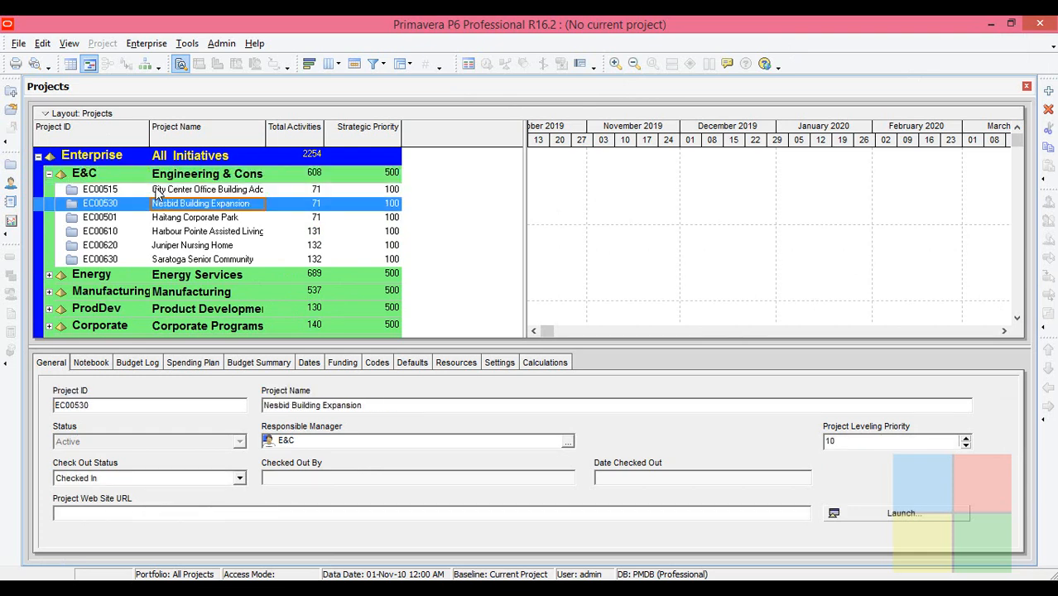
Review City Center Office Building Addition's Notebook, Spending Plan, Dates and Defaults tabs
left_click(207, 190)
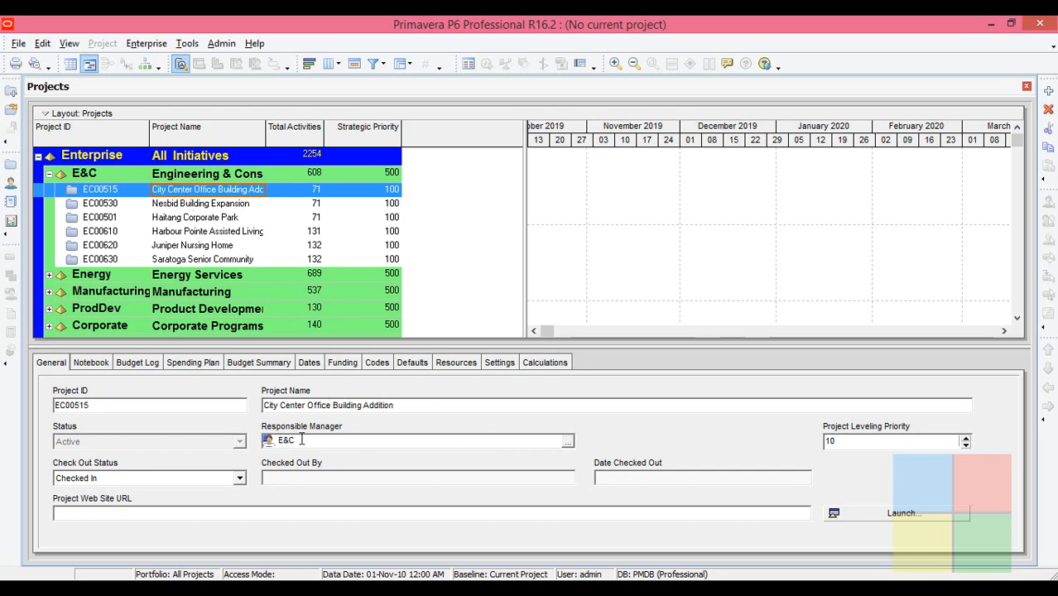
mouse_move(153, 222)
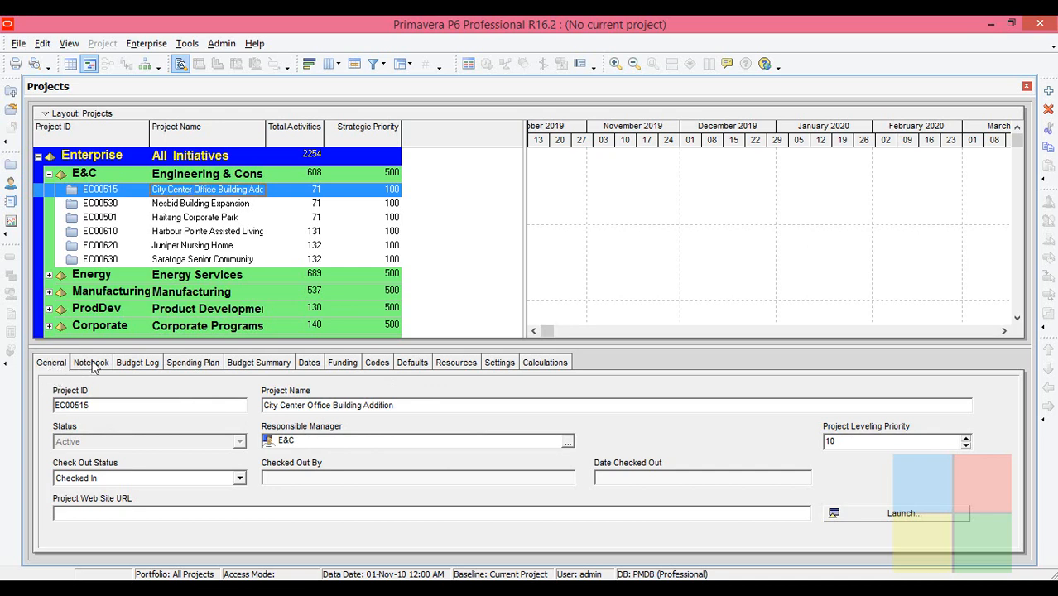
left_click(92, 362)
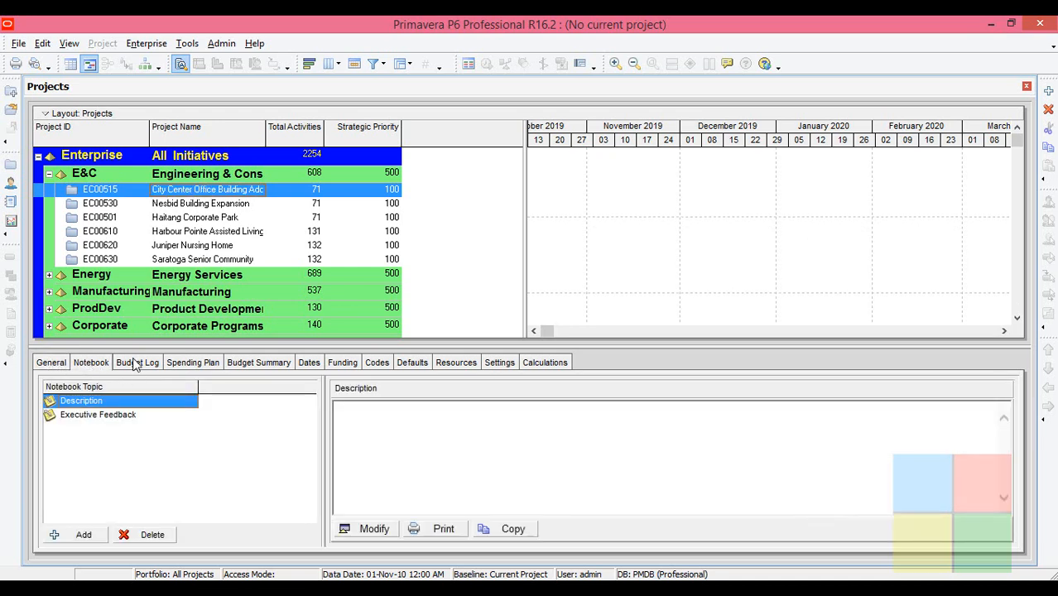
left_click(193, 362)
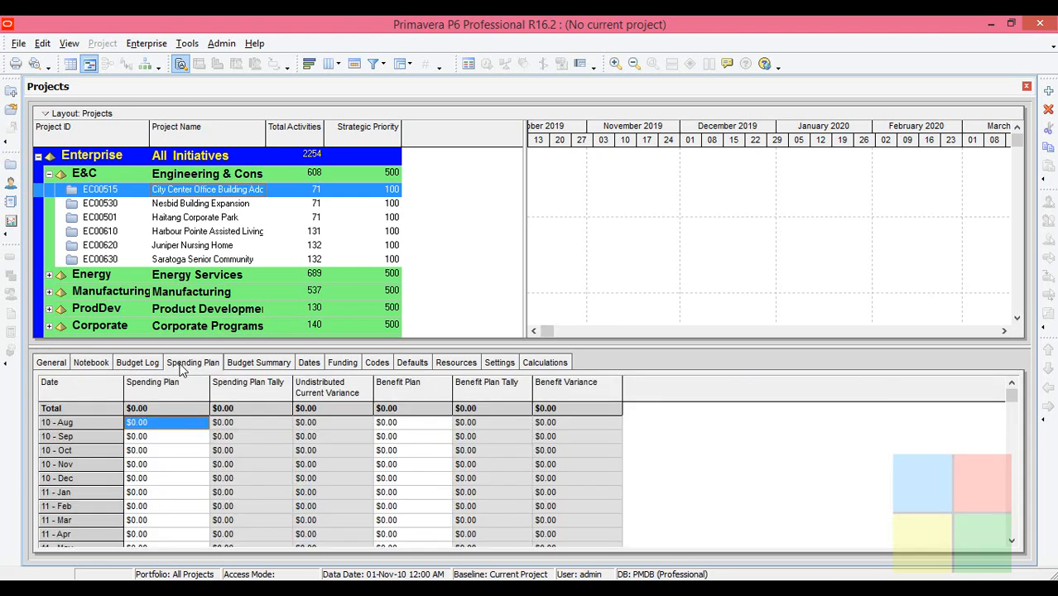
left_click(309, 362)
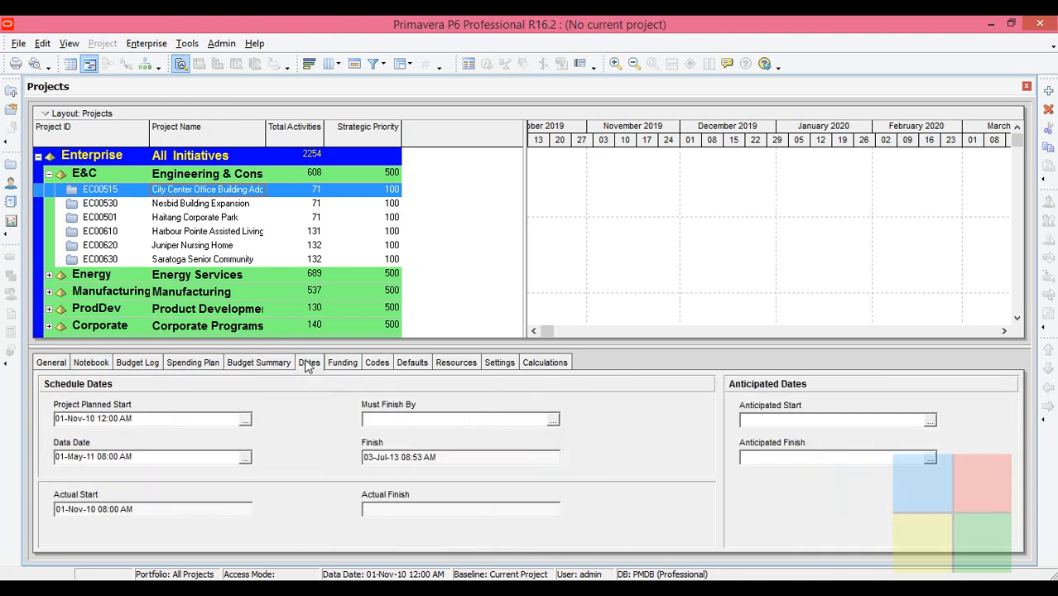
left_click(412, 361)
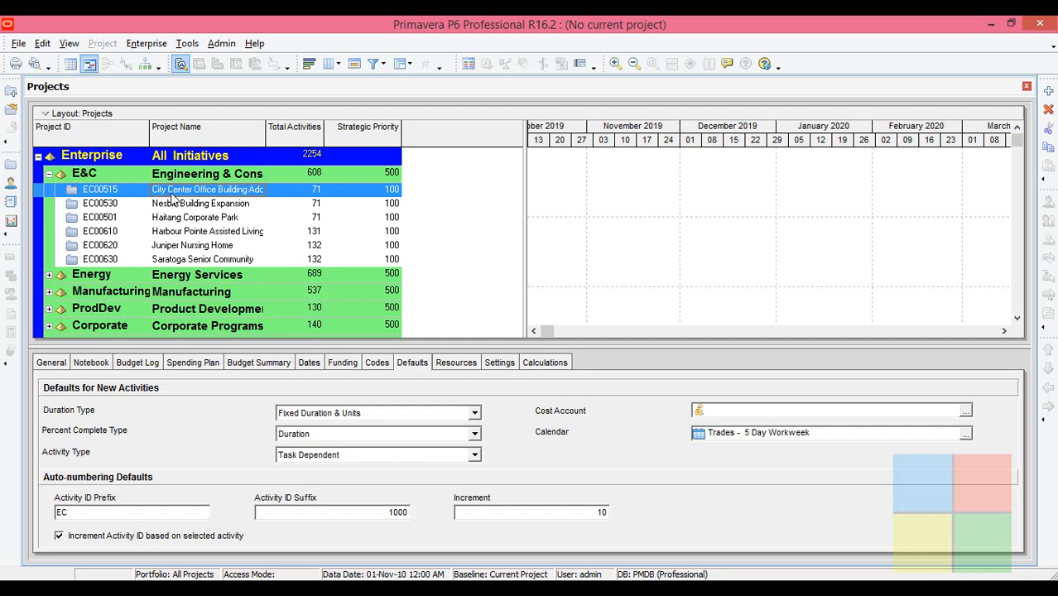
mouse_move(804, 229)
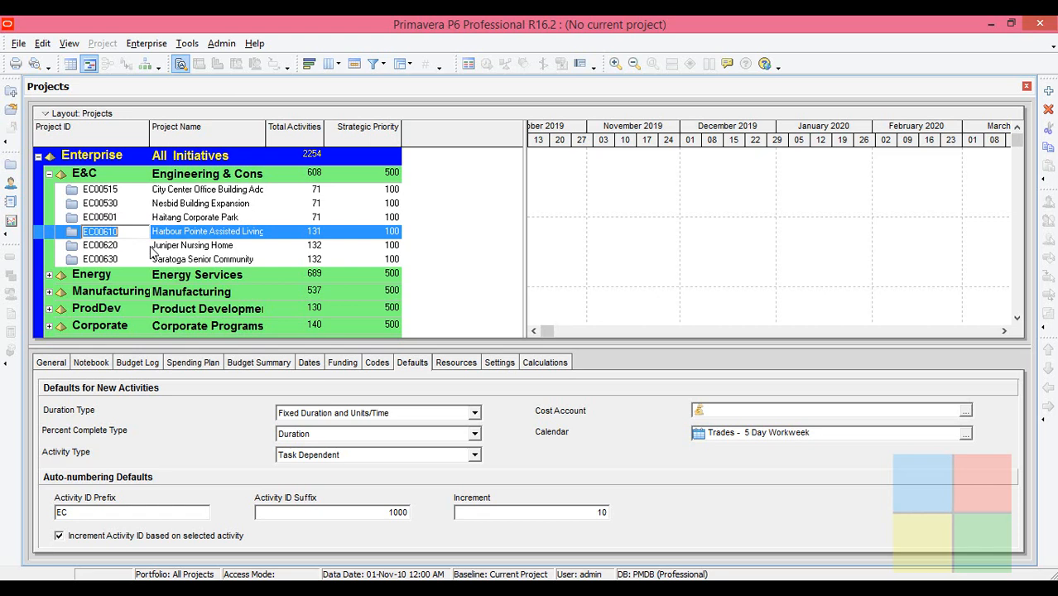
Open City Center Office Building Addition (EC00515), then return to the enterprise project list
right_click(100, 189)
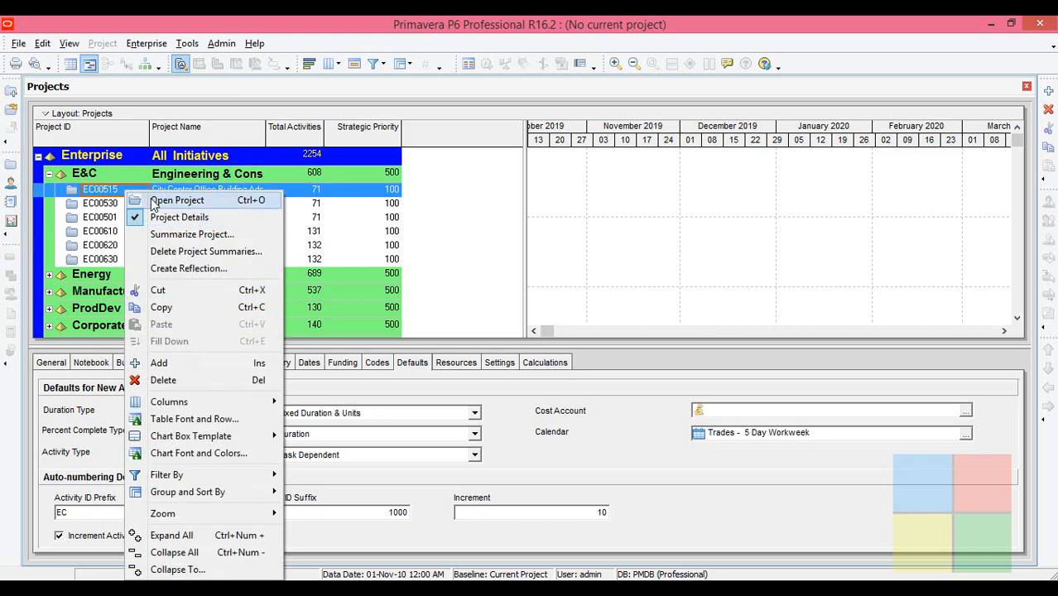
left_click(177, 200)
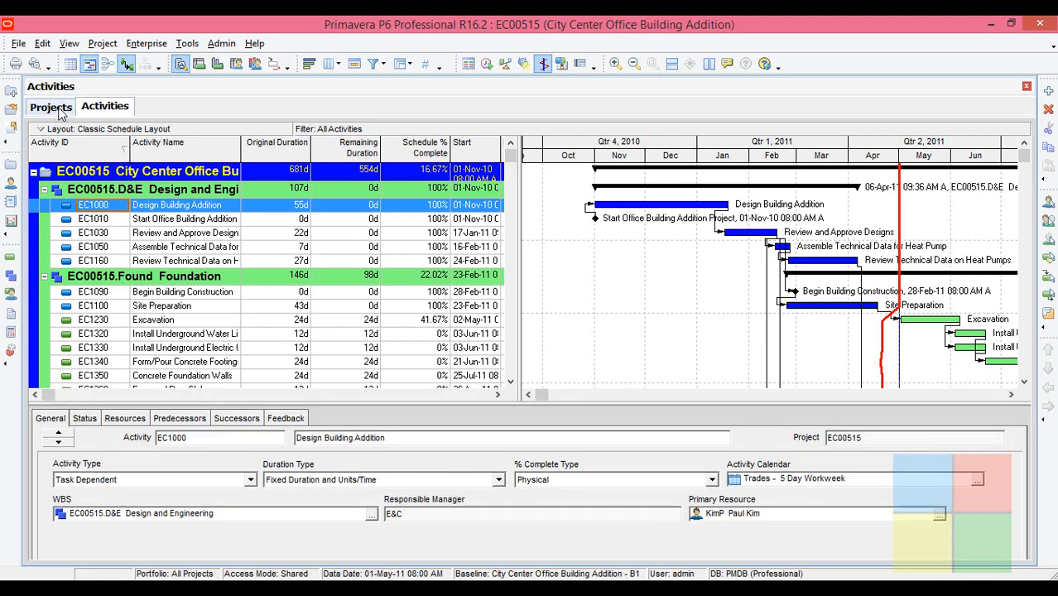
left_click(50, 106)
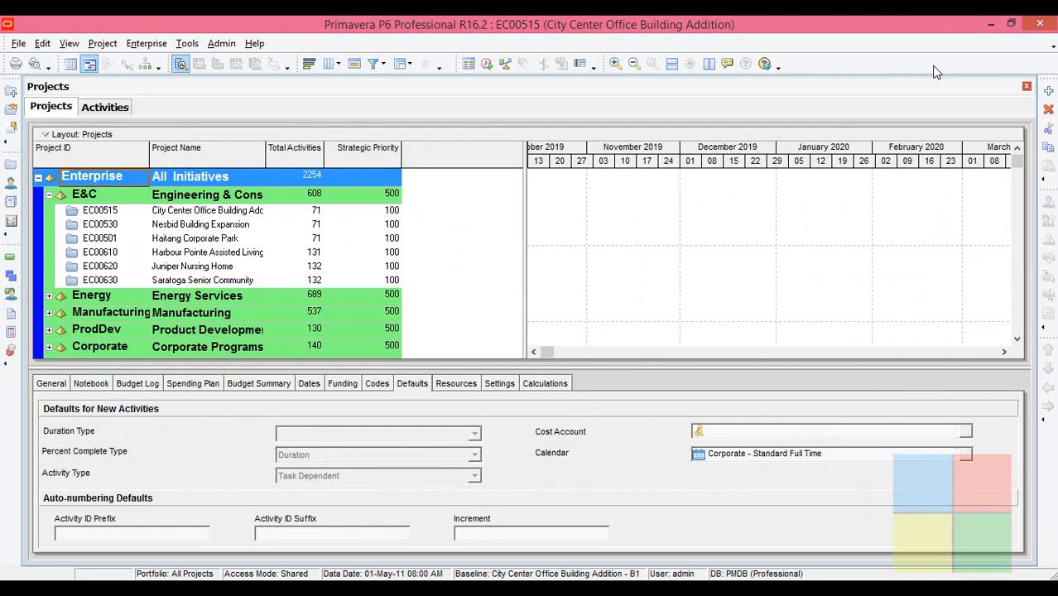
left_click(105, 106)
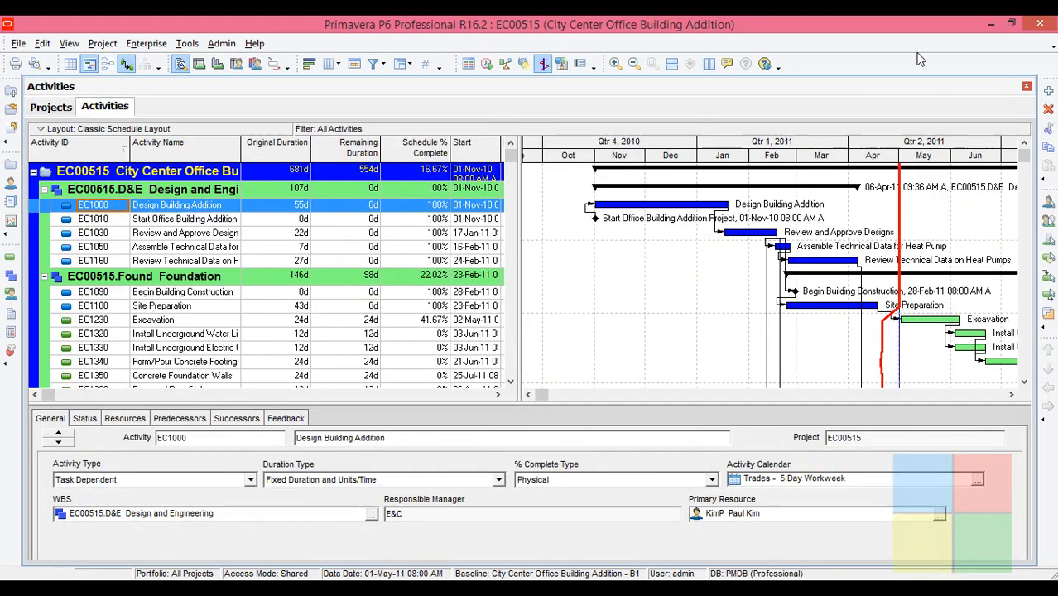
left_click(49, 107)
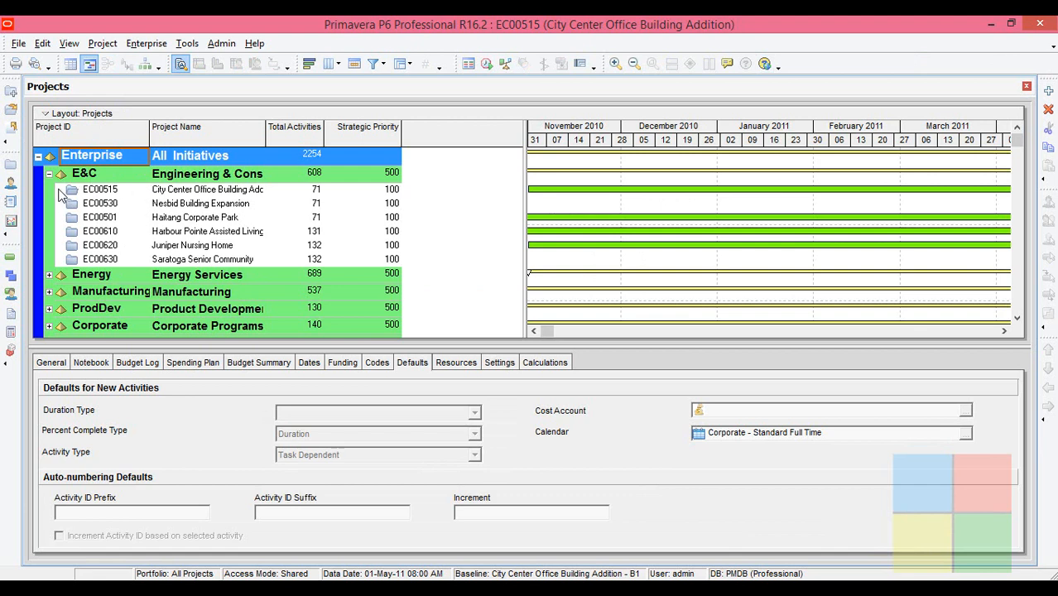
Collapse the E&C group and close the Projects window
left_click(48, 173)
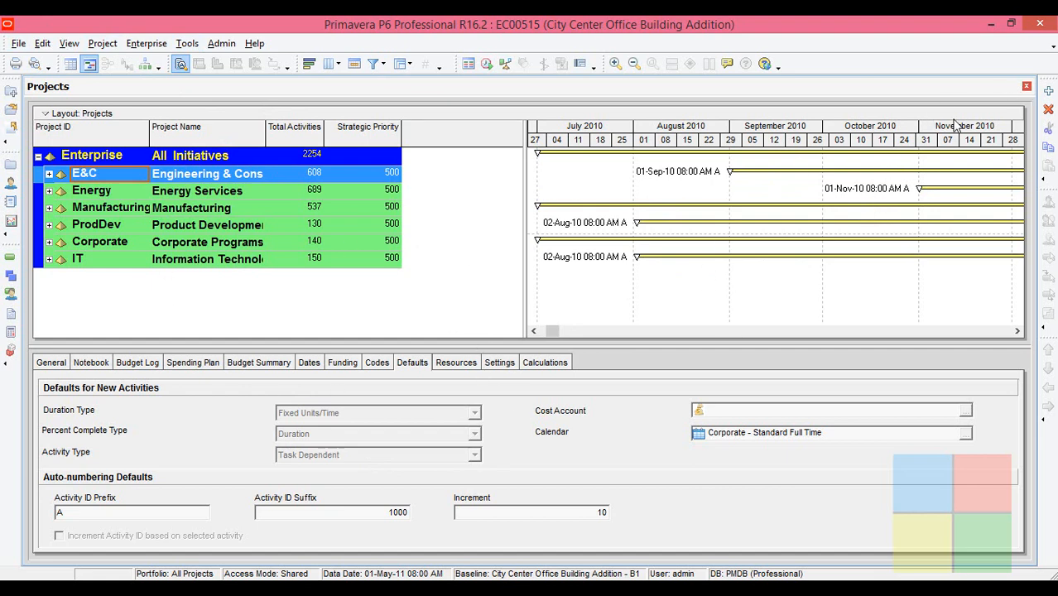
mouse_move(1030, 91)
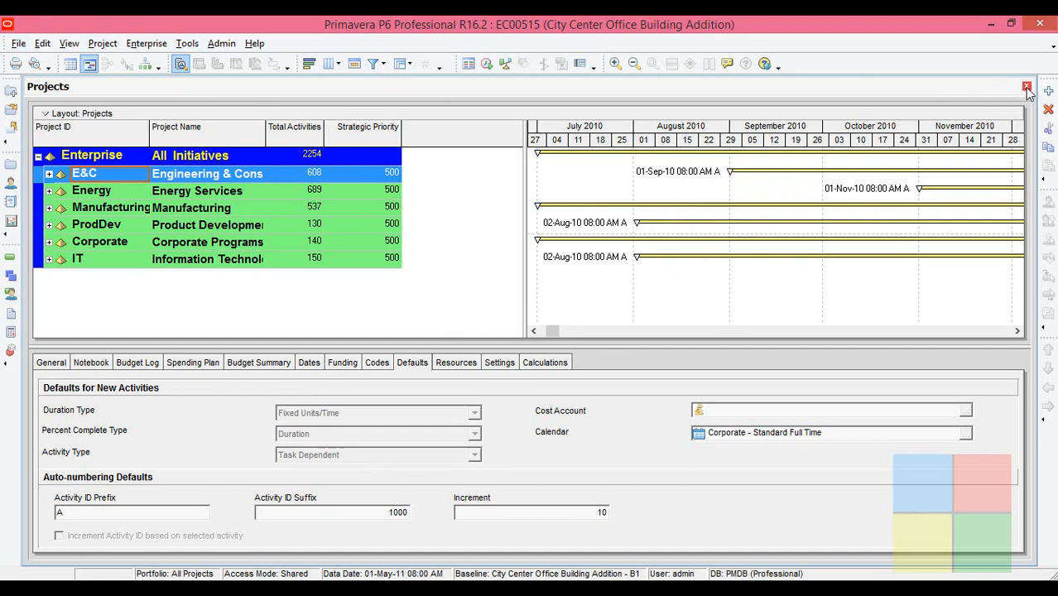
left_click(1027, 87)
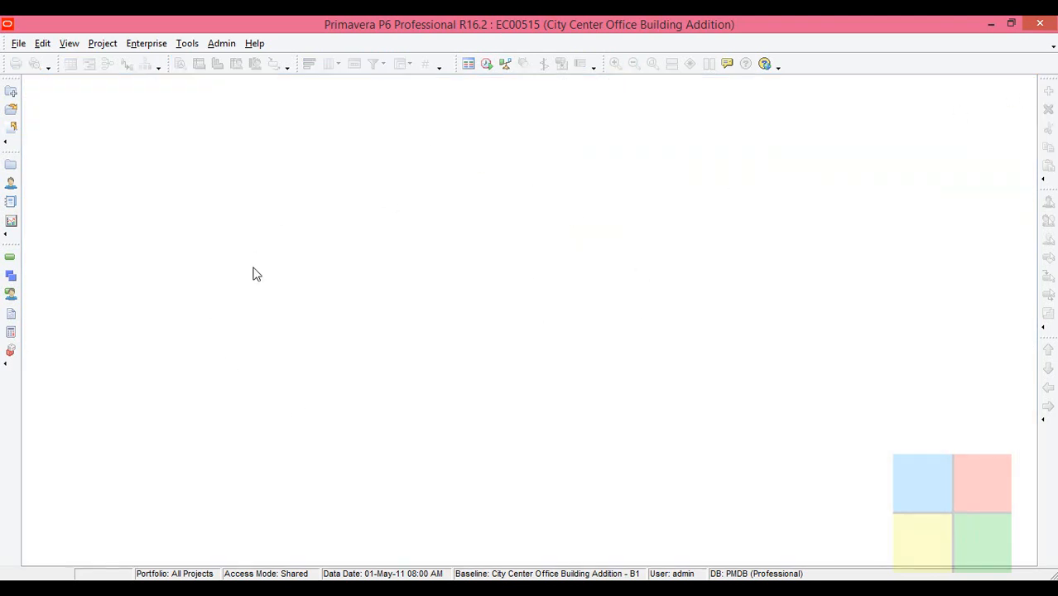
mouse_move(412, 213)
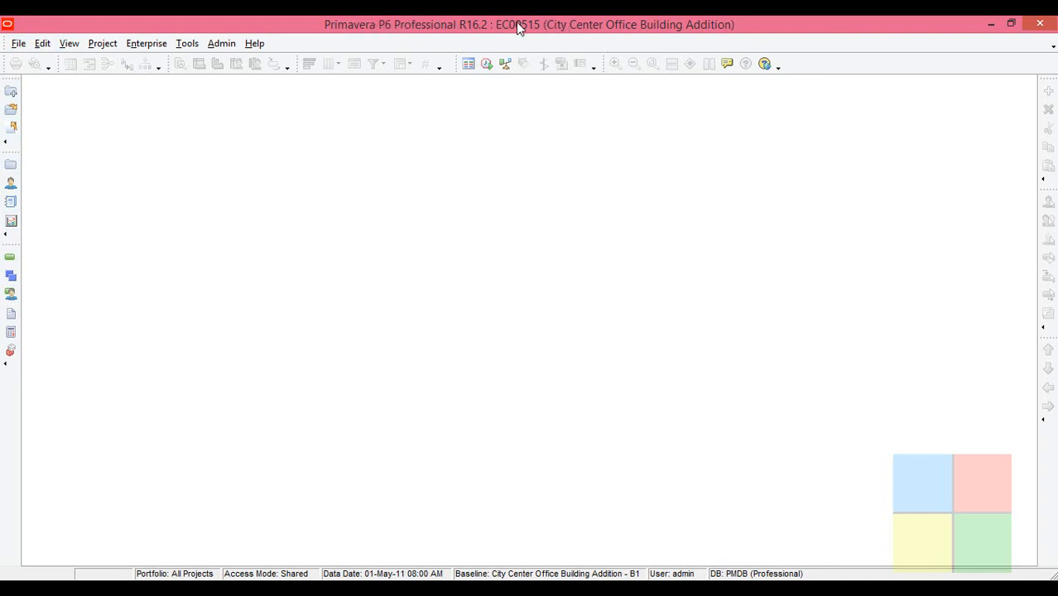
mouse_move(925, 22)
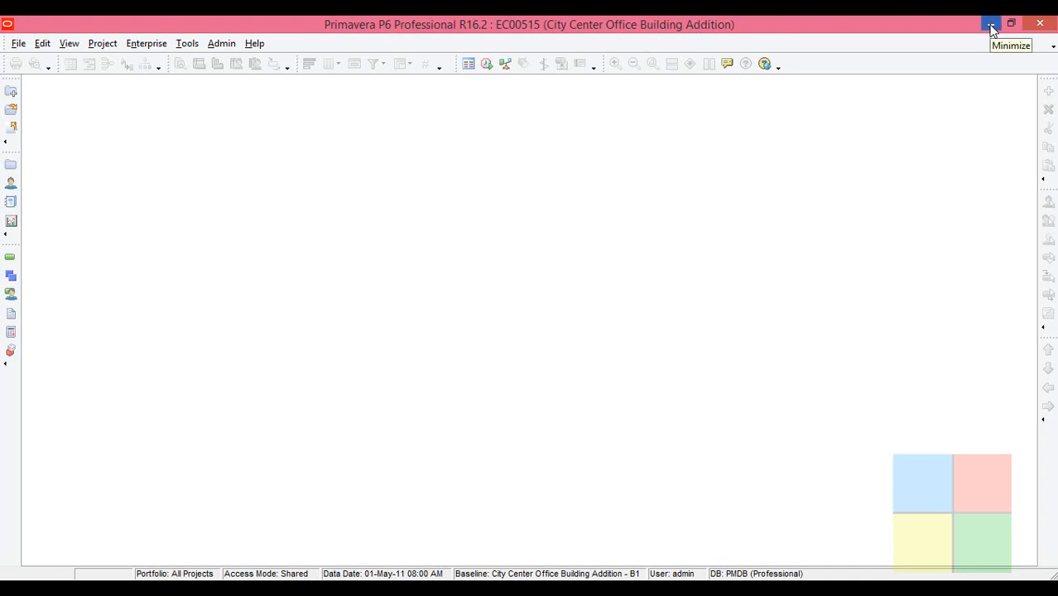
mouse_move(185, 101)
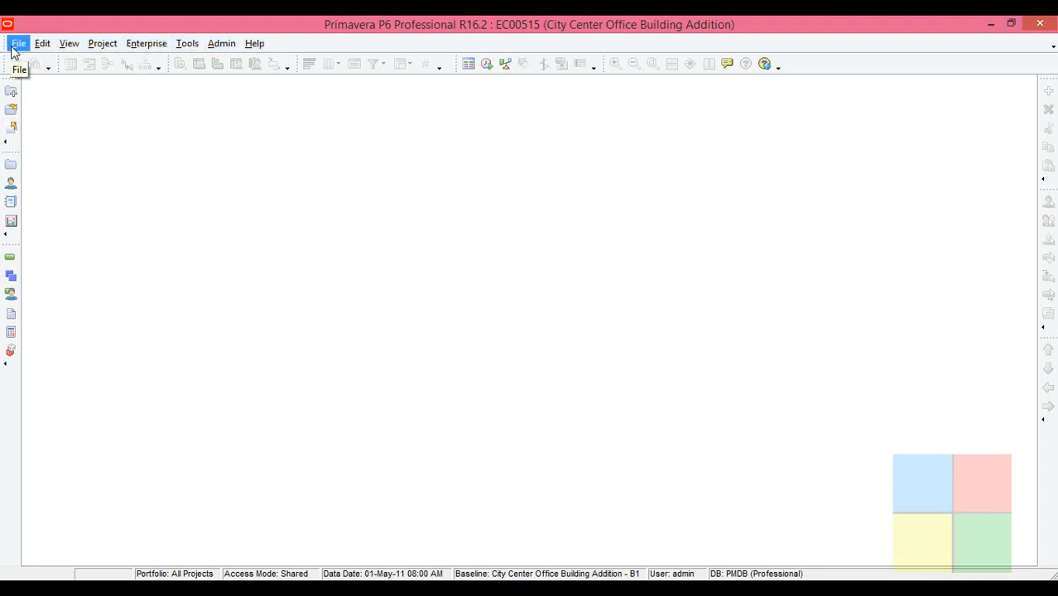
mouse_move(102, 43)
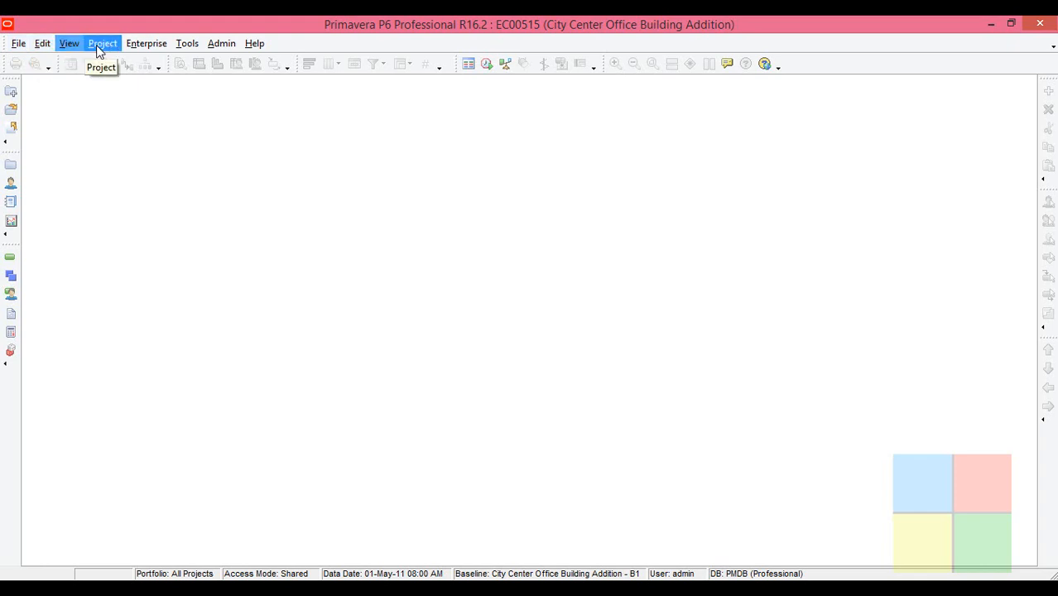
mouse_move(255, 43)
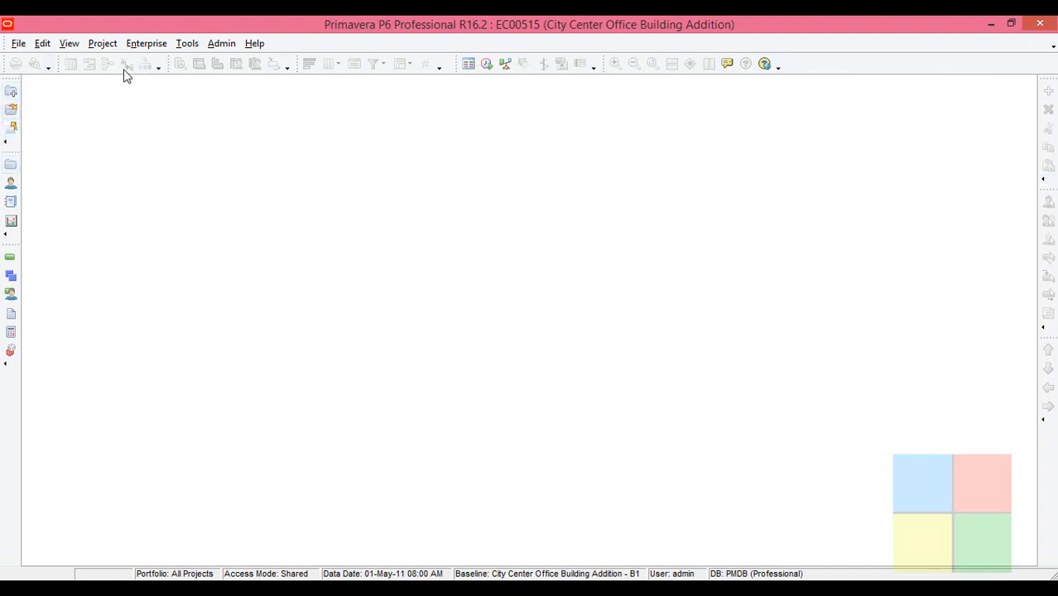
mouse_move(235, 68)
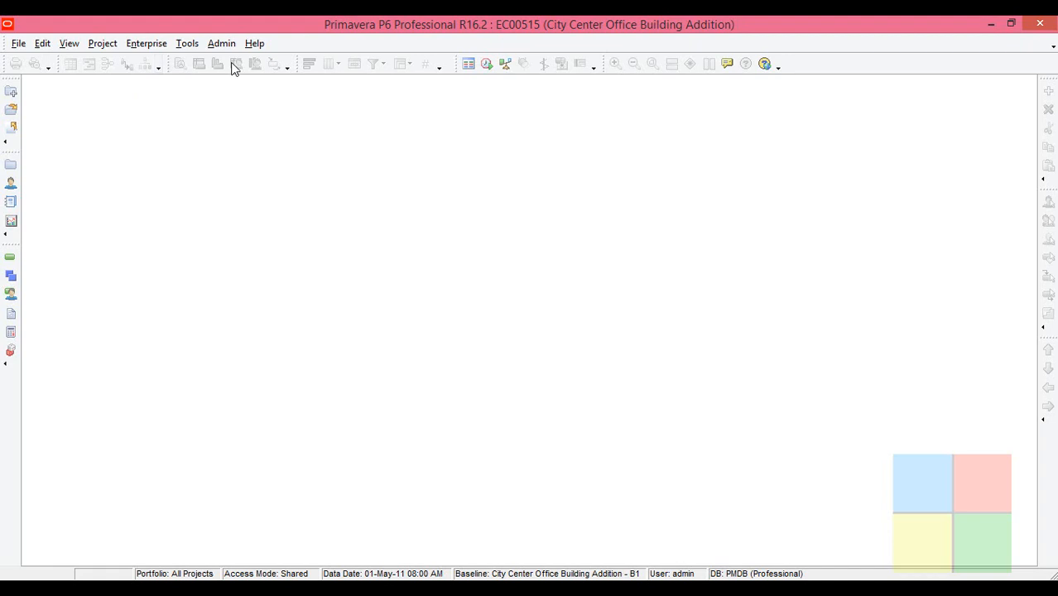
mouse_move(235, 64)
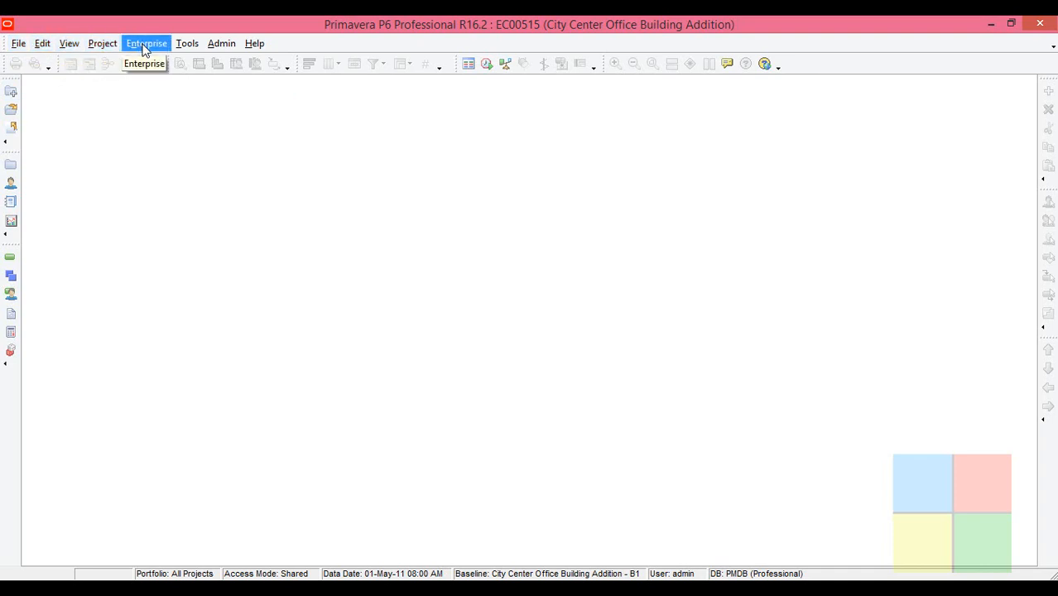
left_click(146, 43)
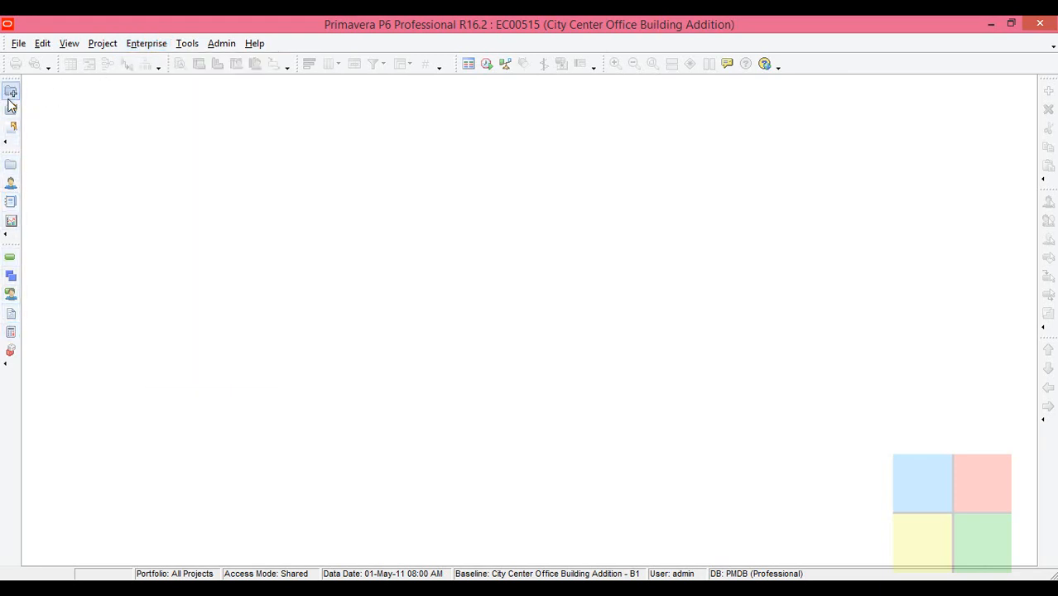
mouse_move(11, 108)
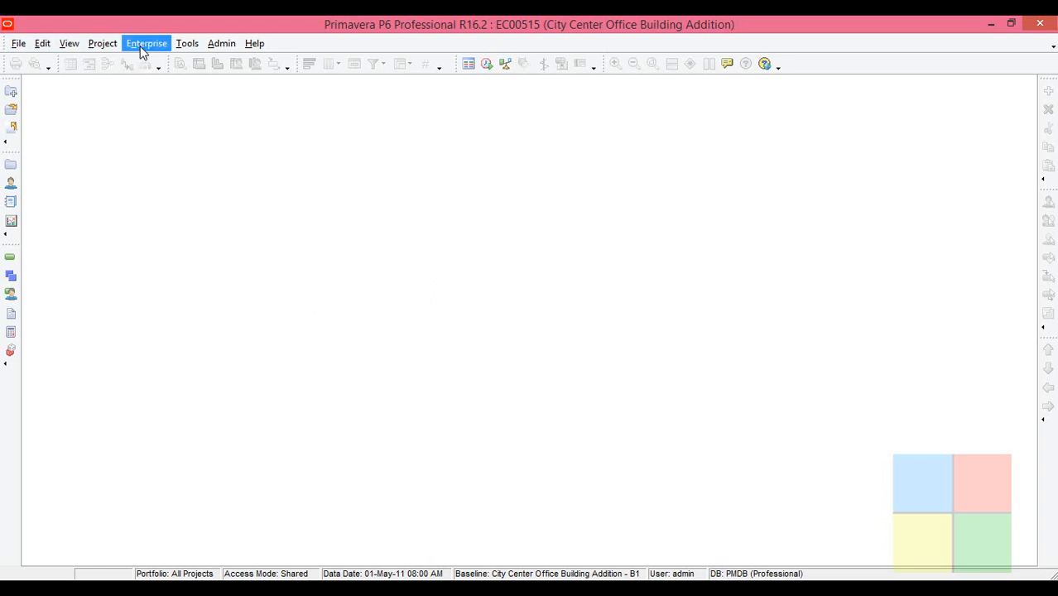
left_click(147, 43)
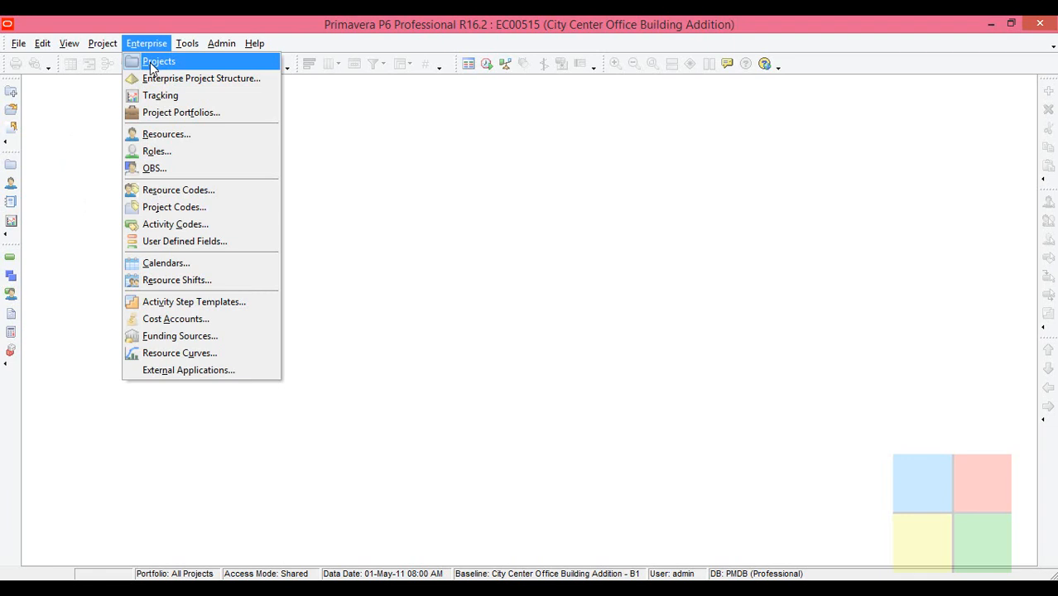
left_click(158, 61)
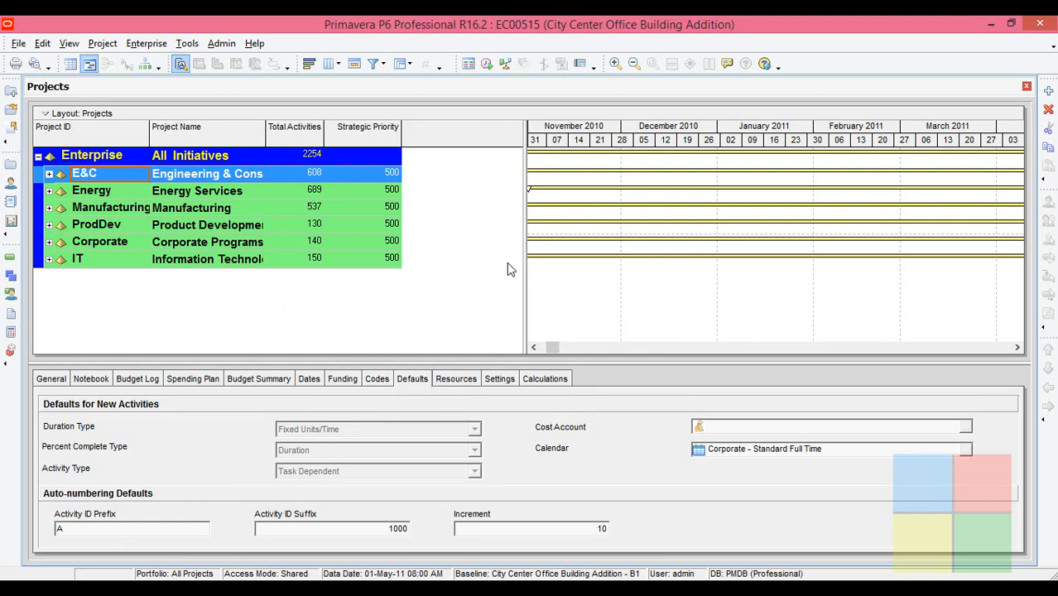
mouse_move(440, 196)
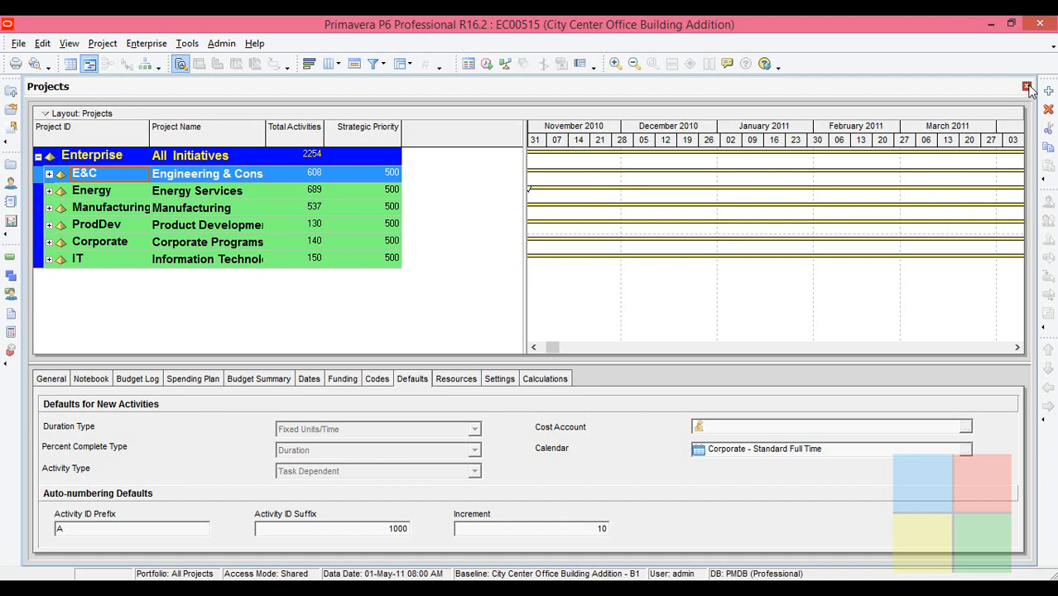
left_click(1028, 86)
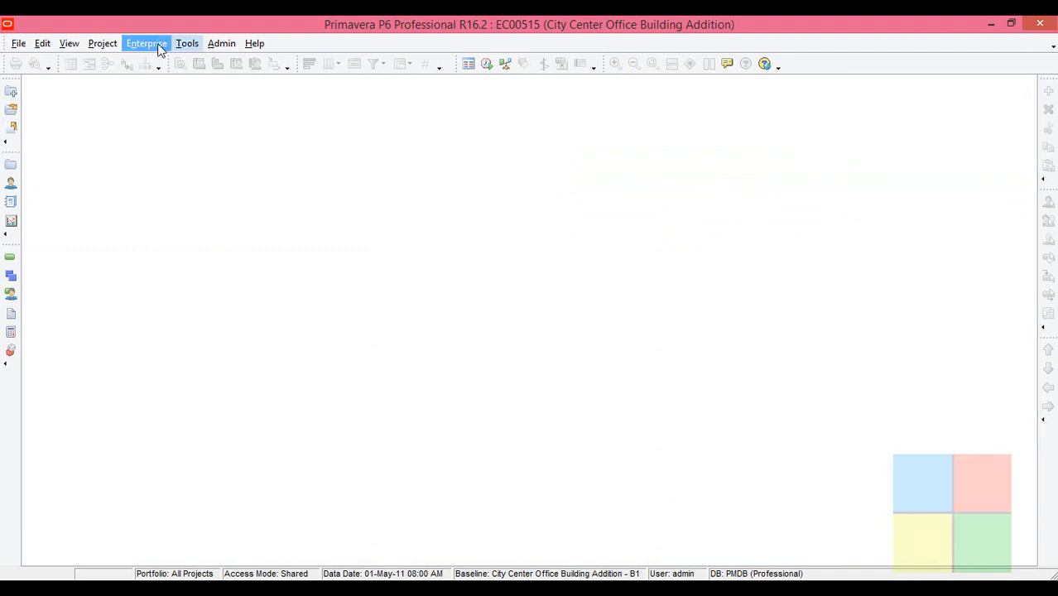
left_click(147, 43)
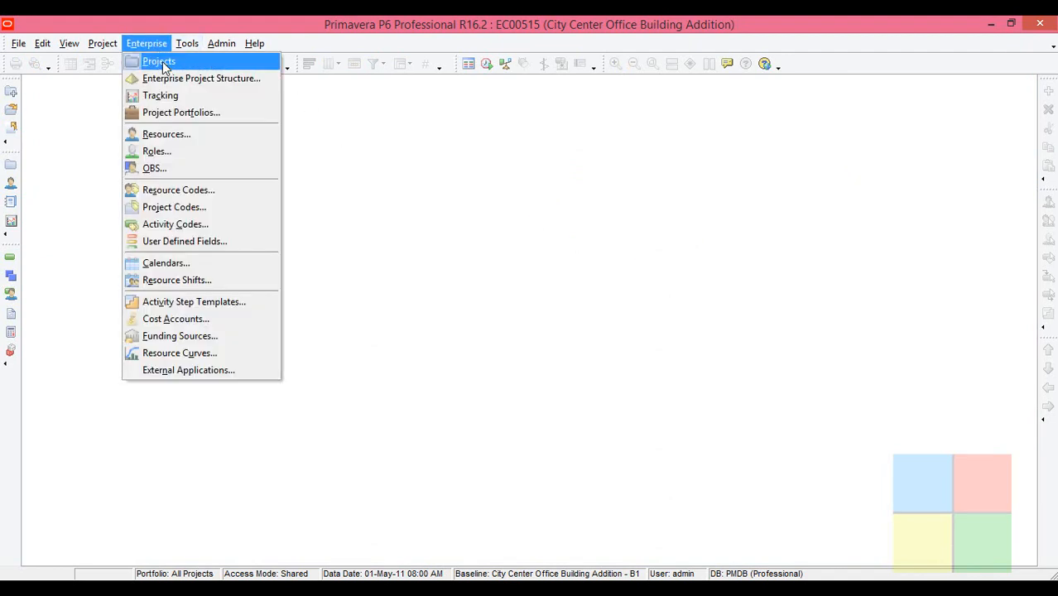
left_click(158, 61)
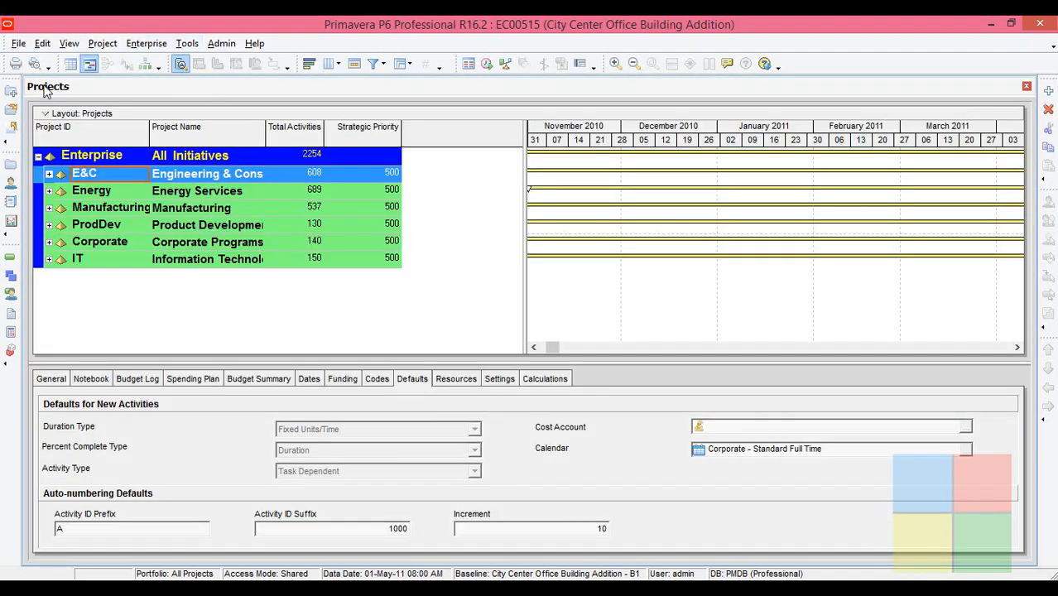
mouse_move(57, 101)
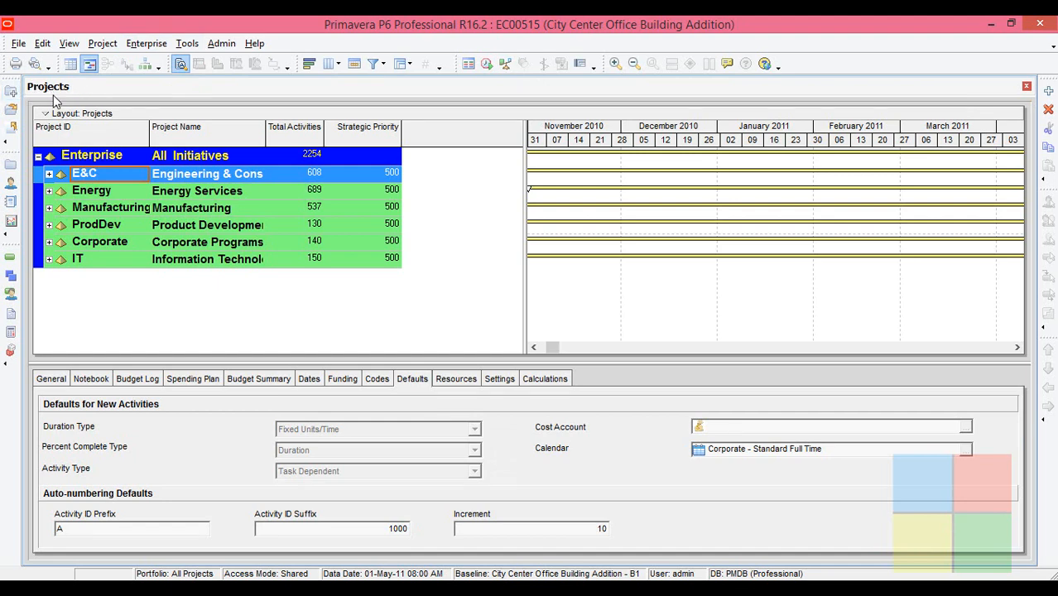
mouse_move(987, 101)
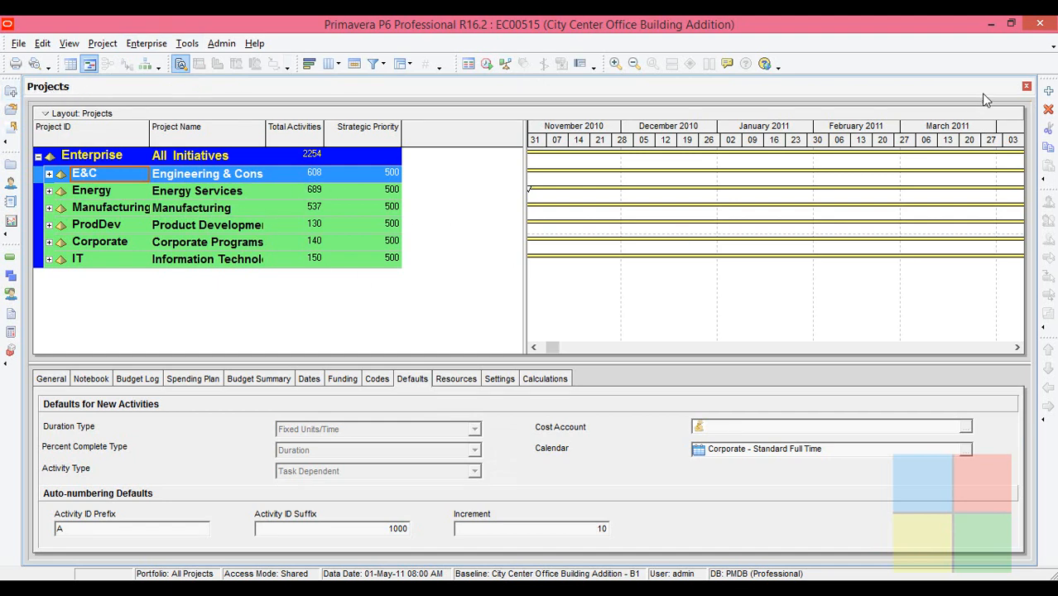
left_click(1027, 86)
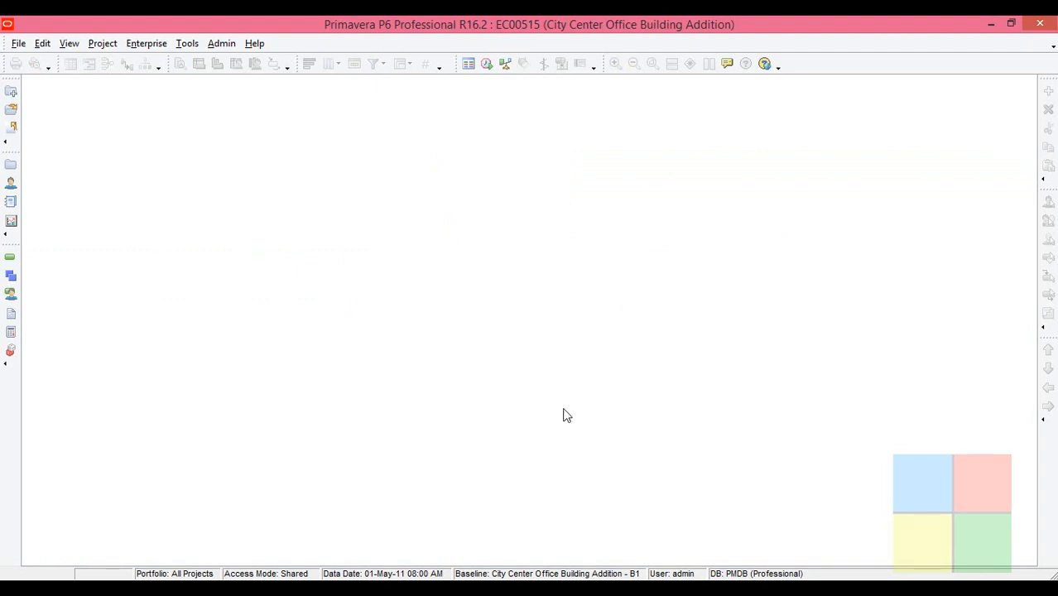
Open the enterprise Resources window from the Enterprise menu, then close it
left_click(146, 44)
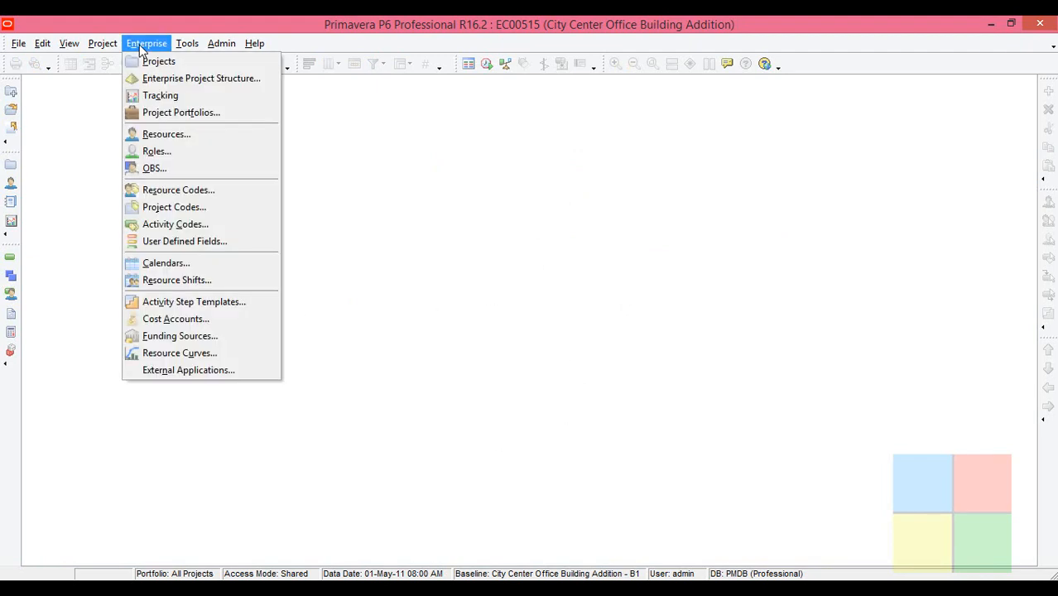
left_click(166, 133)
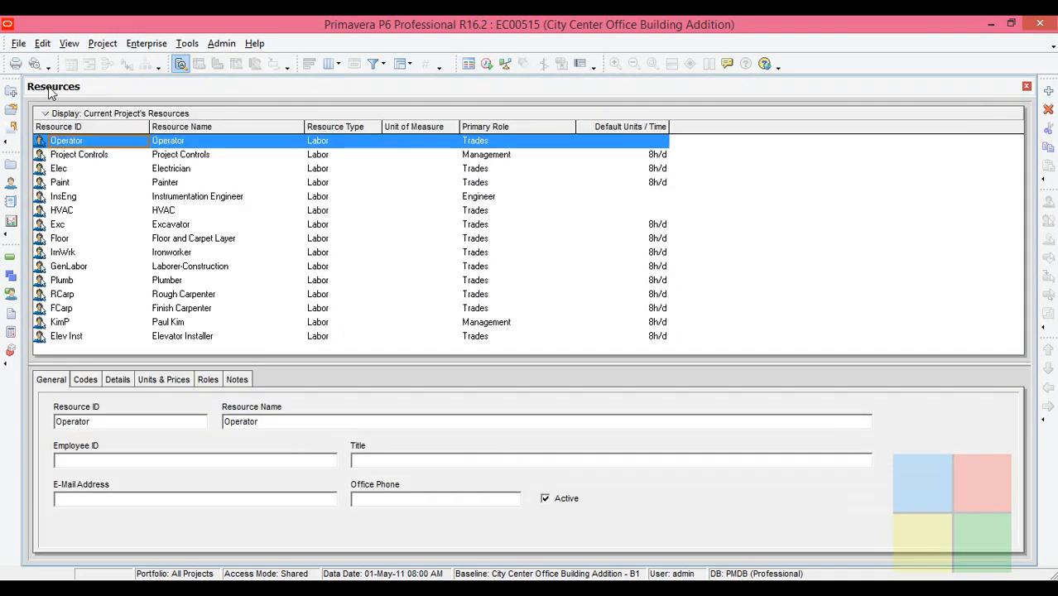
mouse_move(82, 91)
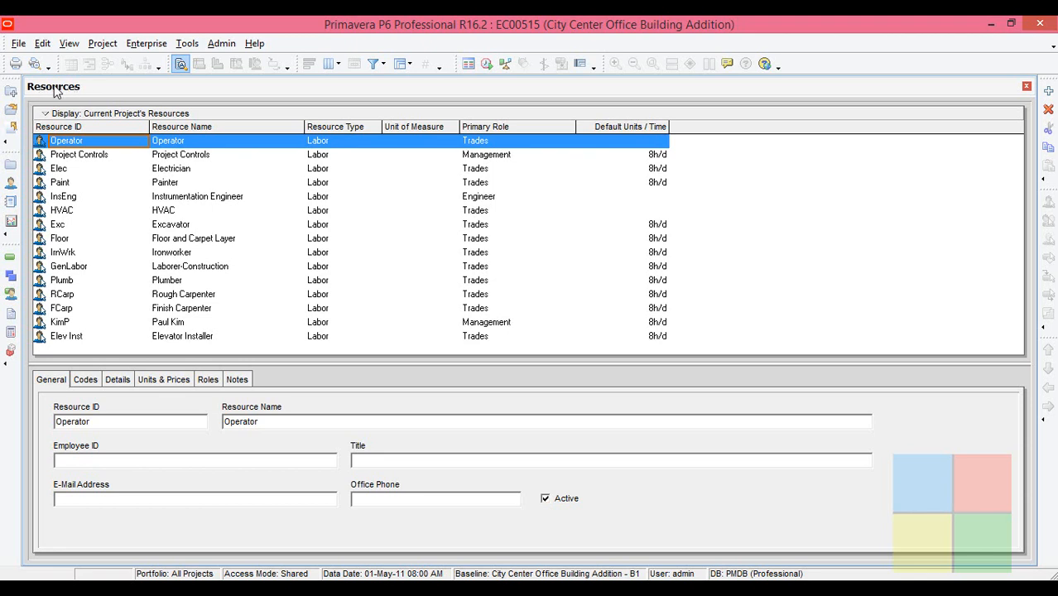
left_click(1027, 86)
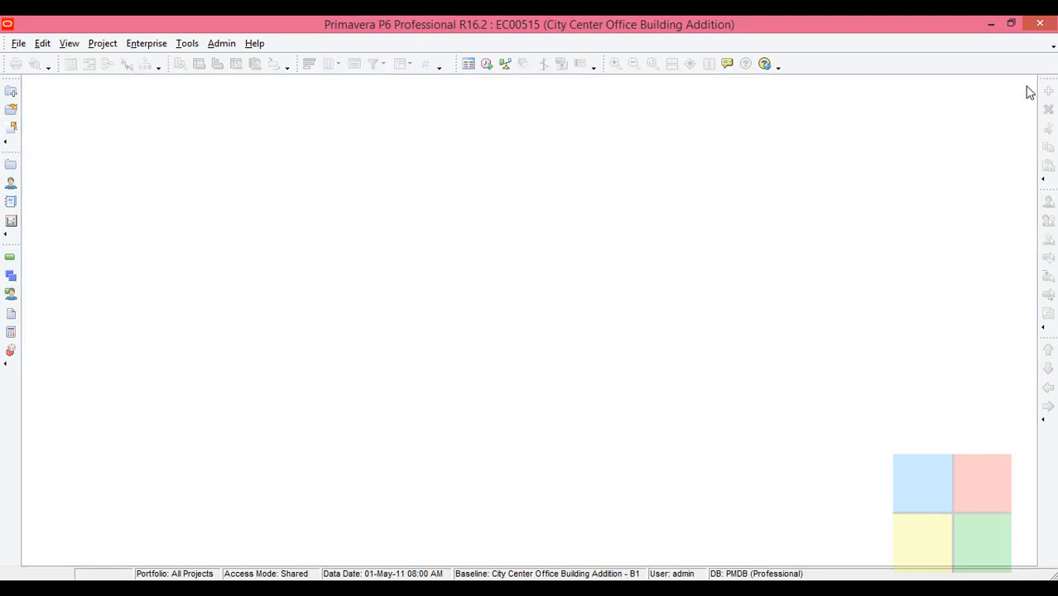
Open the Projects and Resources windows together, bringing the Projects window to the front
left_click(147, 43)
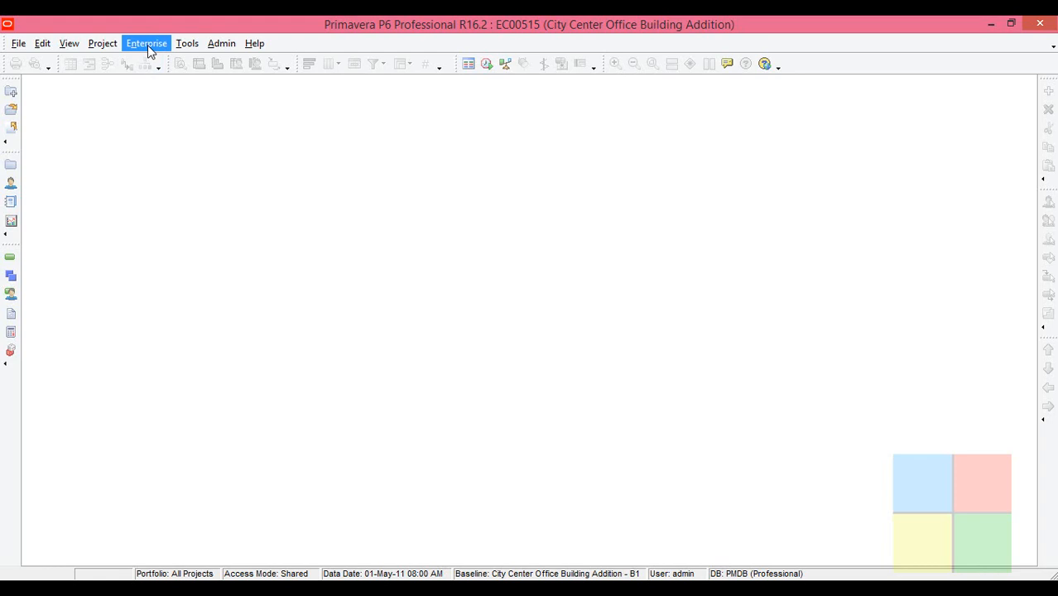
left_click(147, 43)
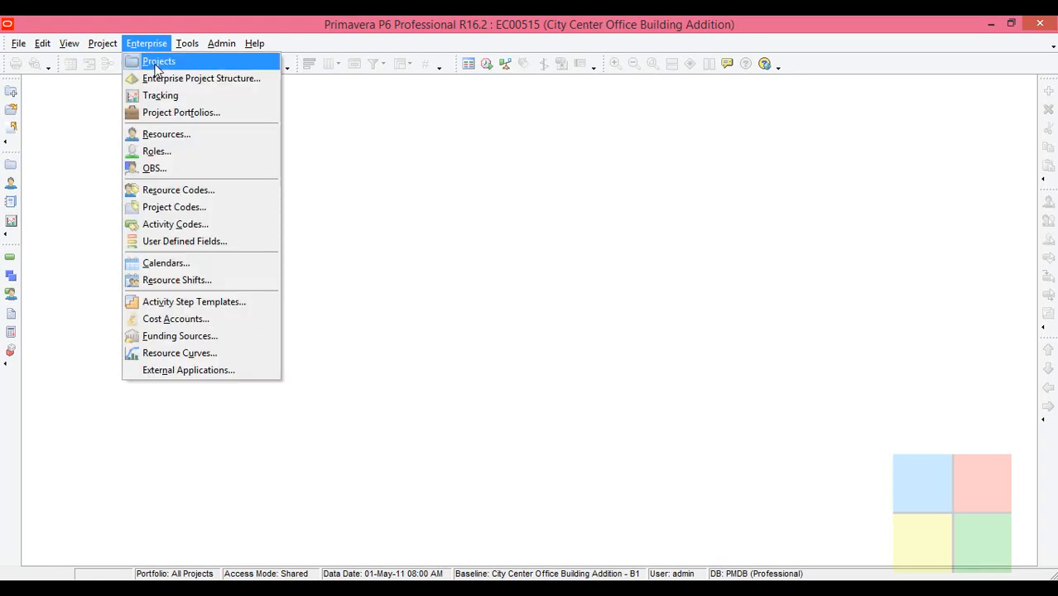
left_click(159, 61)
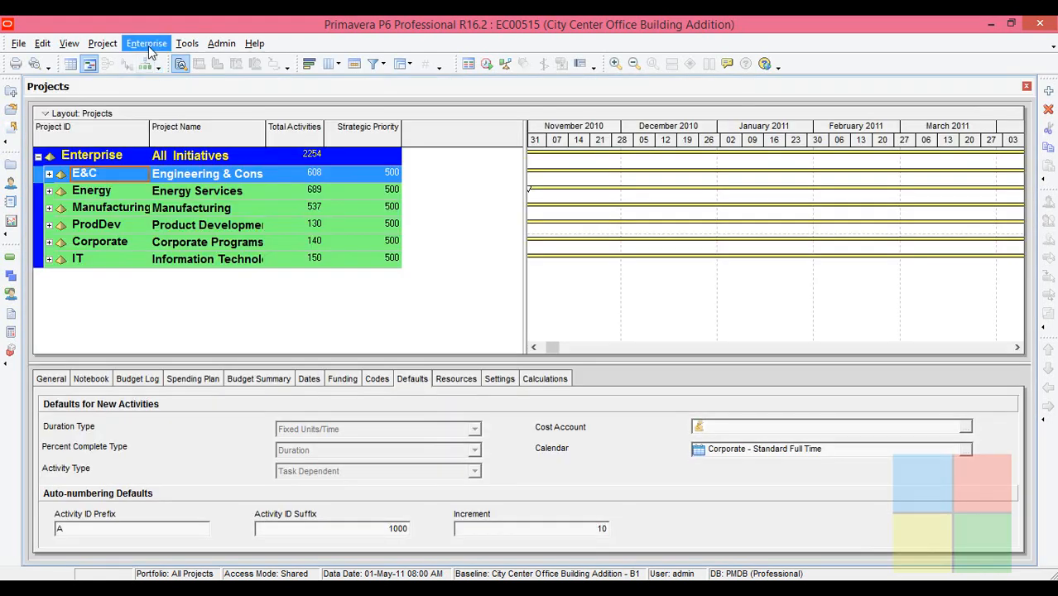
left_click(146, 43)
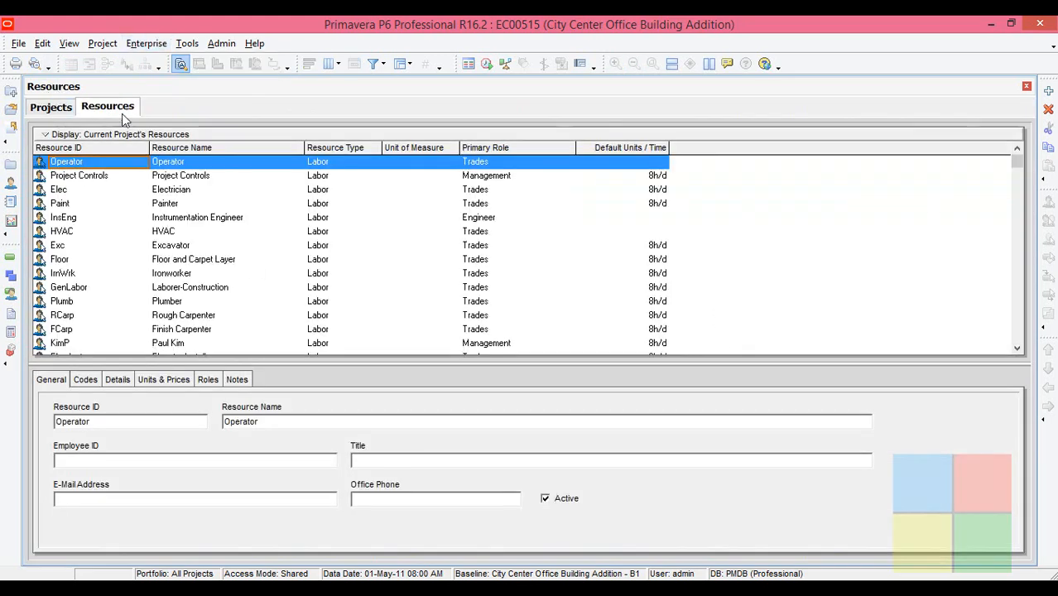
left_click(51, 107)
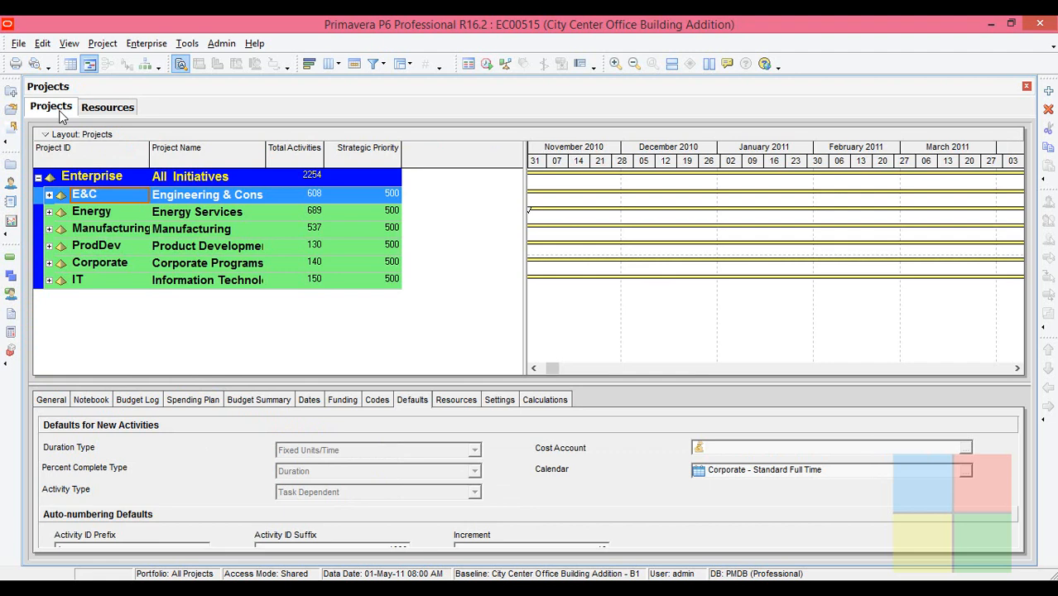
Bring Resources to the front, then open the global Calendars dialog, reposition it, and close it
left_click(107, 106)
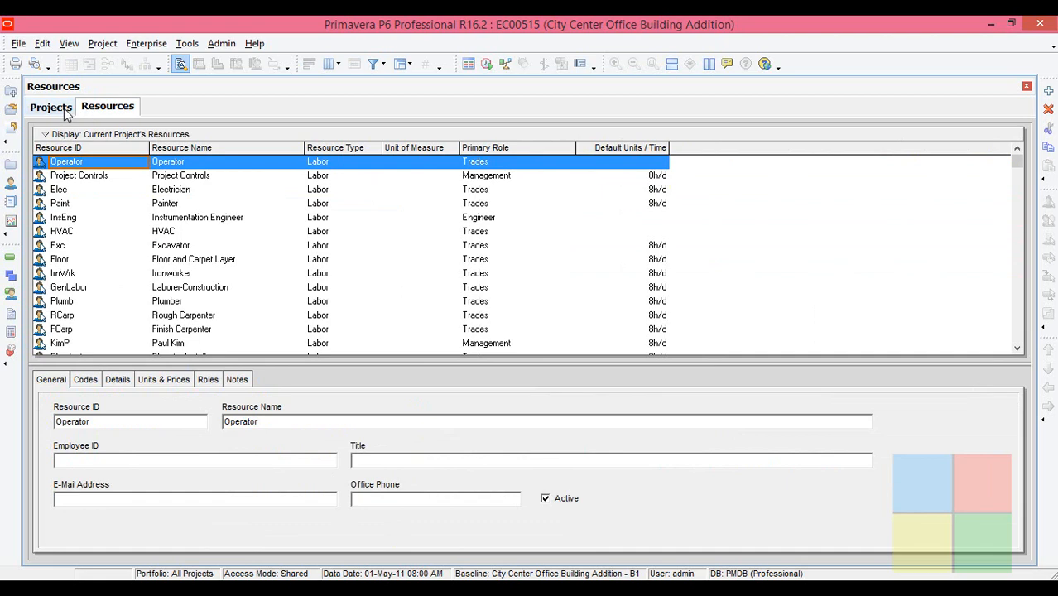
left_click(147, 43)
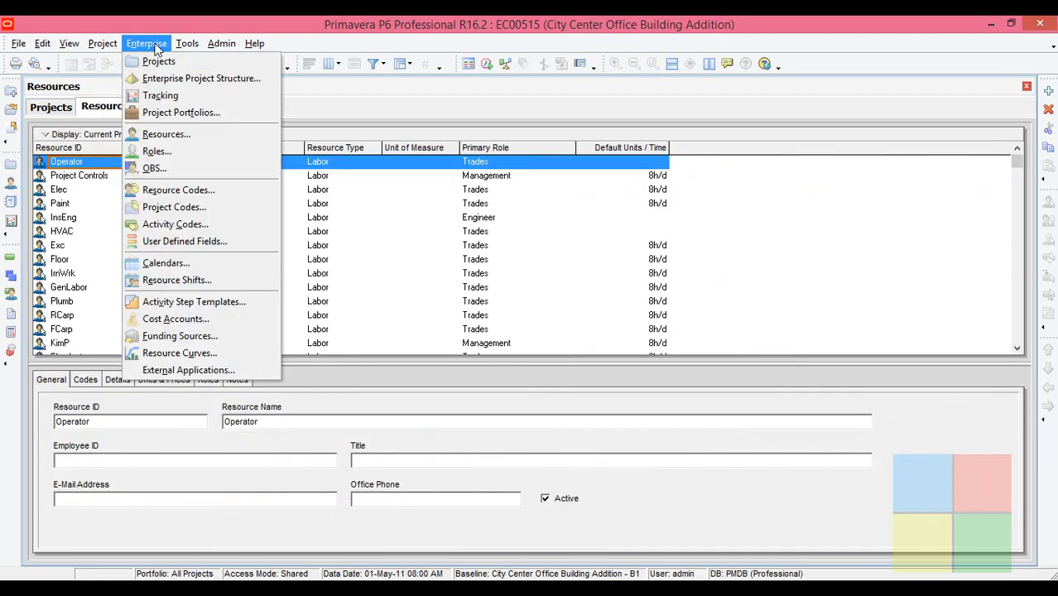
mouse_move(160, 95)
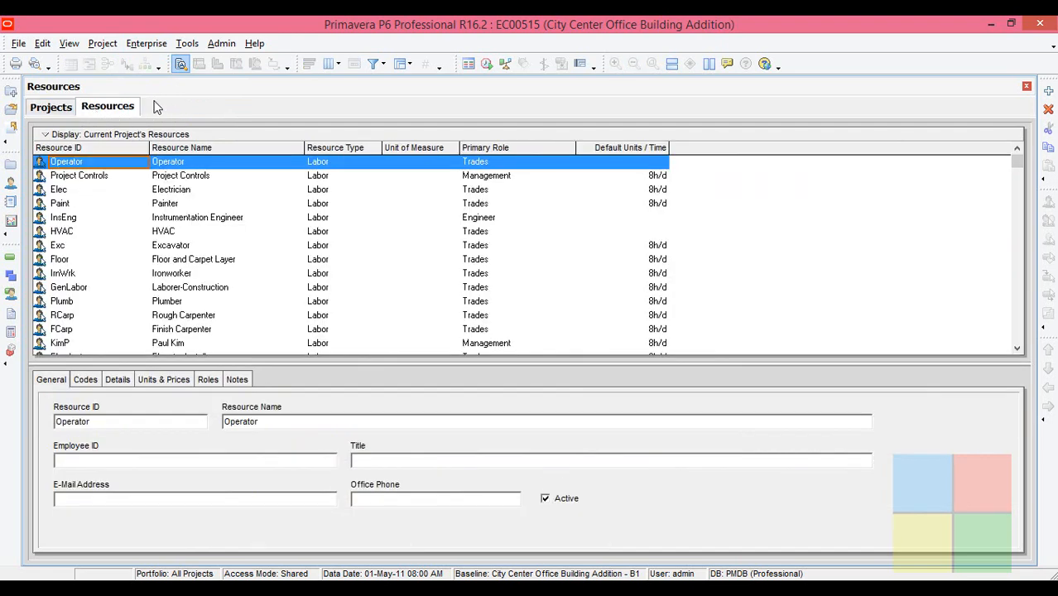
left_click(146, 44)
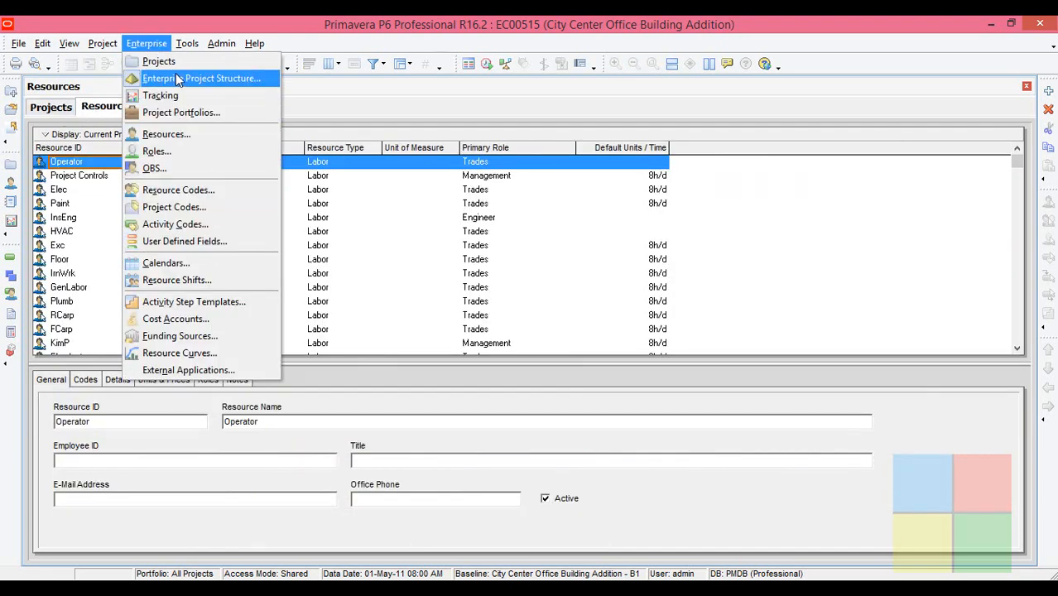
mouse_move(191, 217)
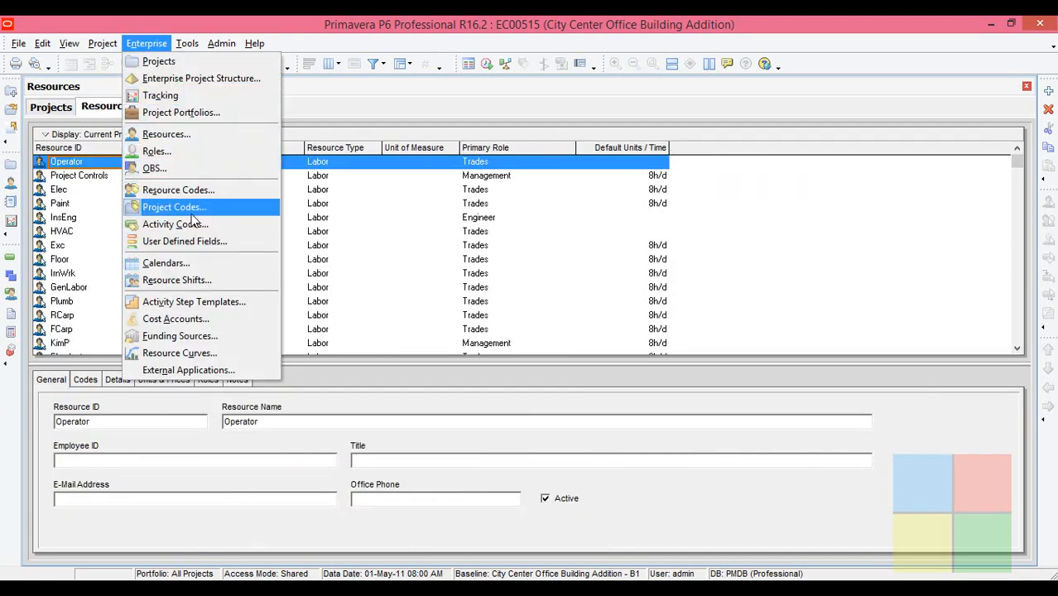
mouse_move(166, 133)
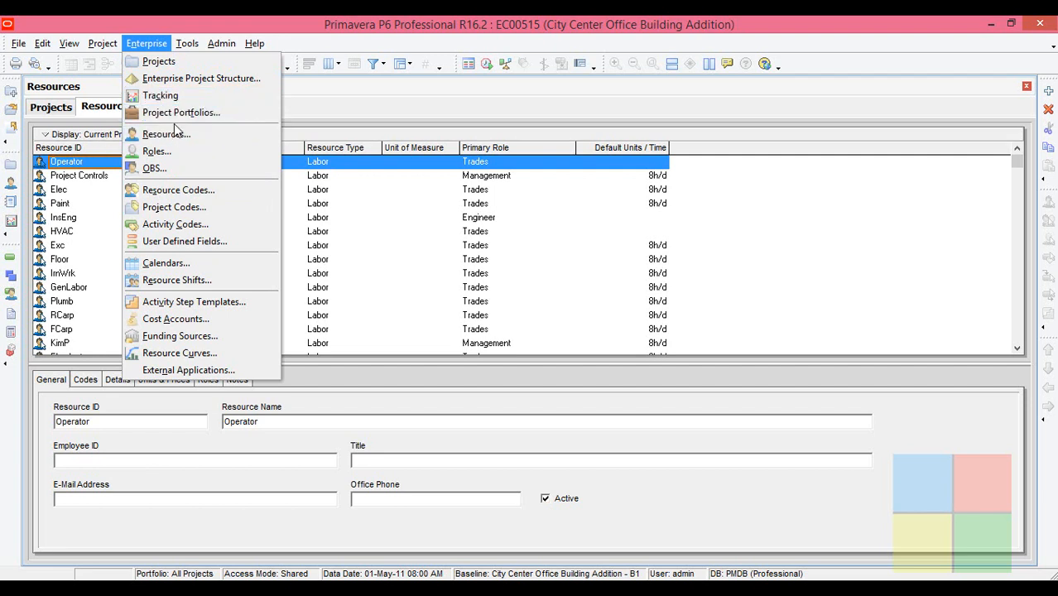
mouse_move(166, 262)
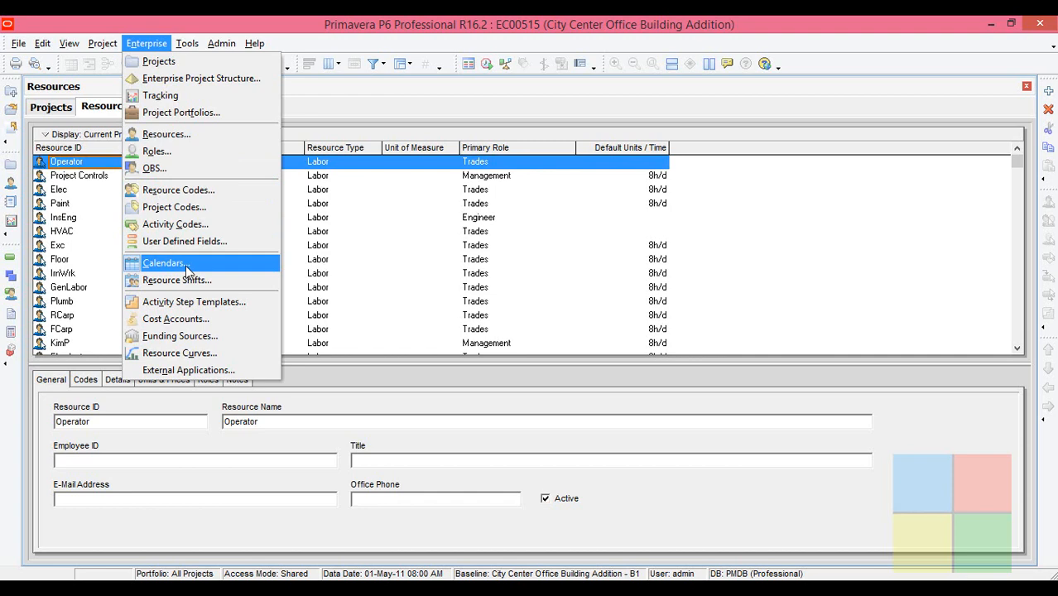
left_click(163, 262)
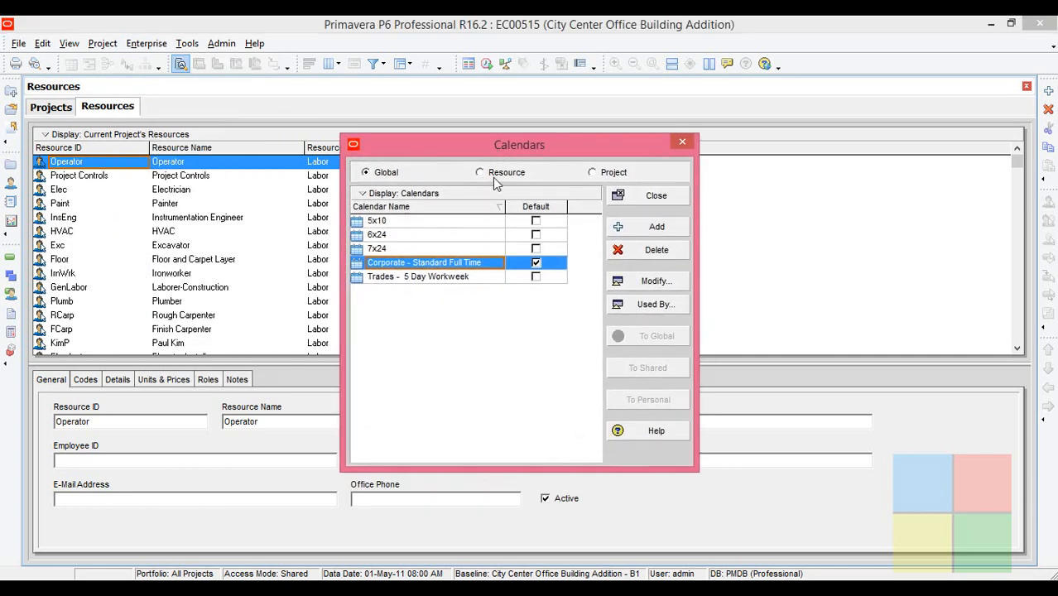
mouse_move(533, 154)
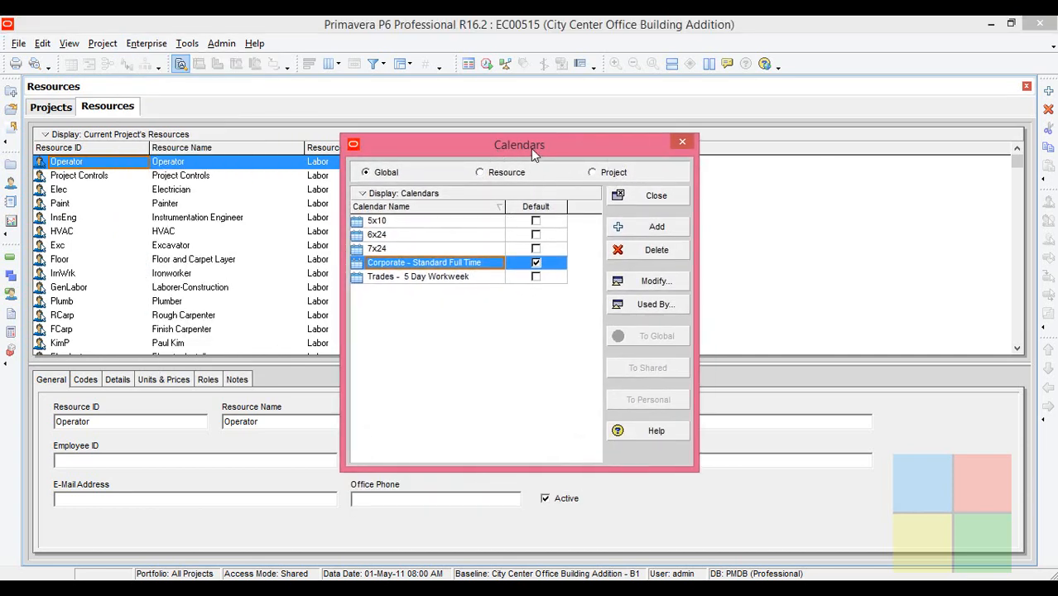
left_click_drag(519, 145, 514, 126)
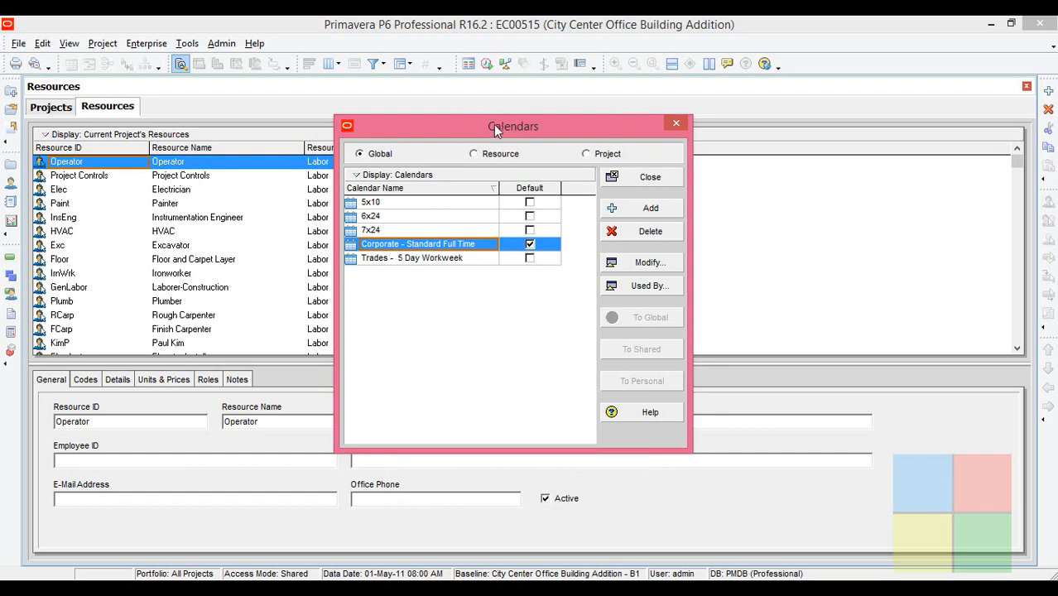
left_click(650, 176)
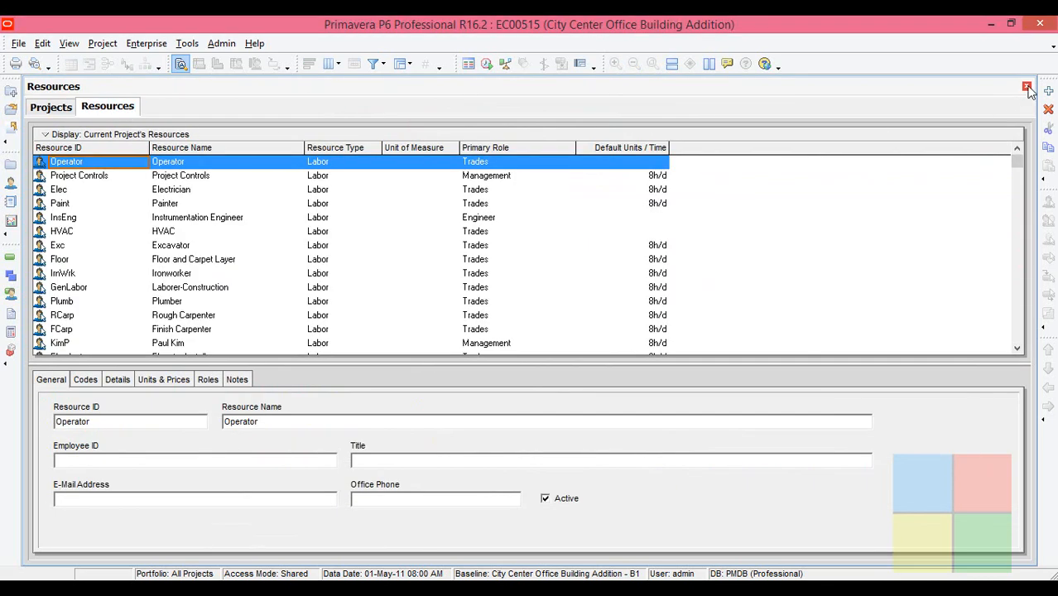
Close Resources and Projects, reopen Projects alone, and start editing E&C's Project ID
left_click(50, 106)
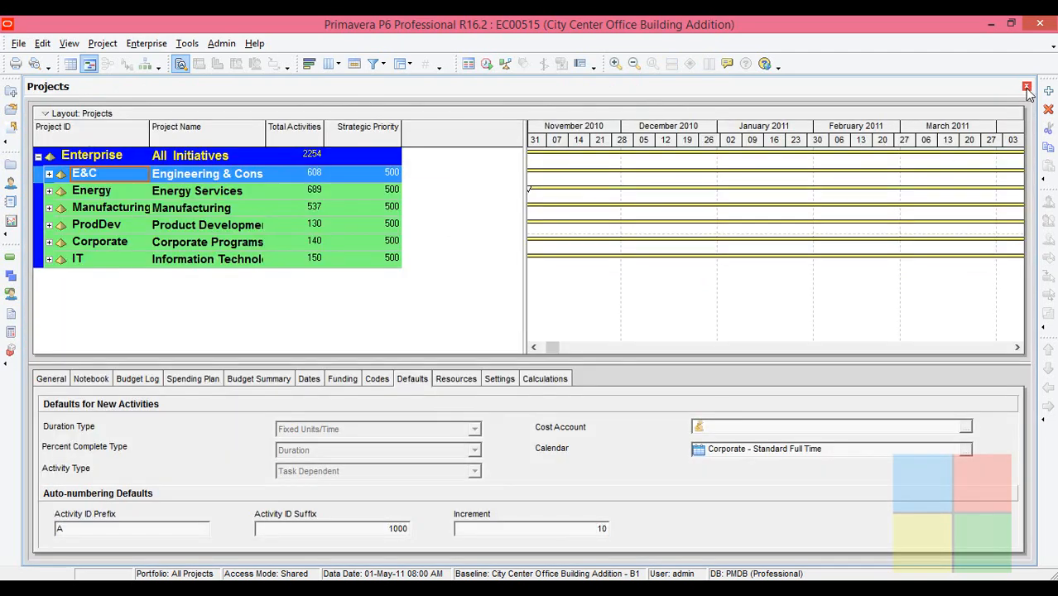
left_click(1027, 86)
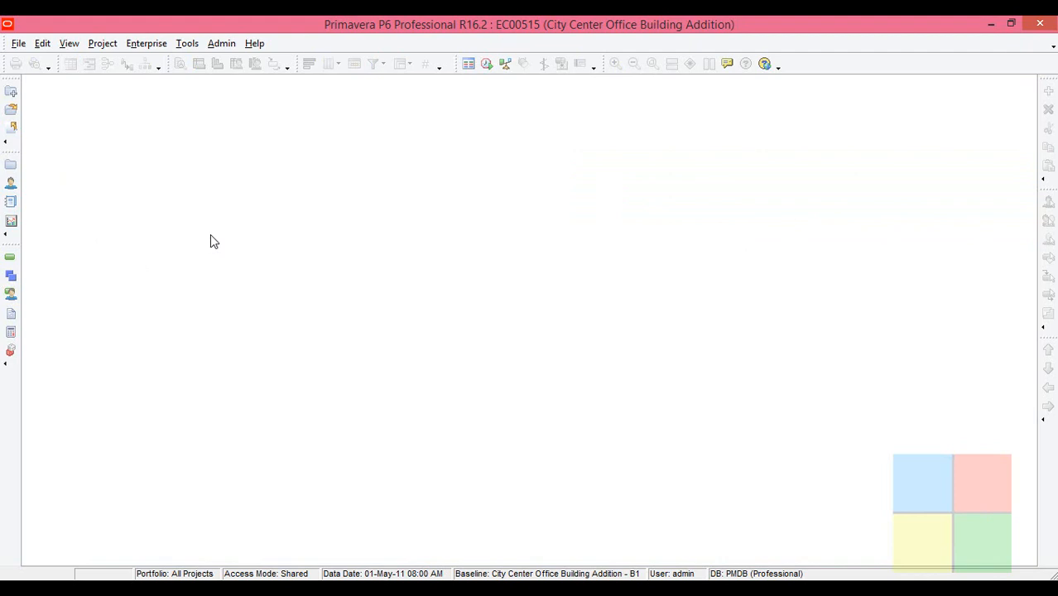
mouse_move(146, 43)
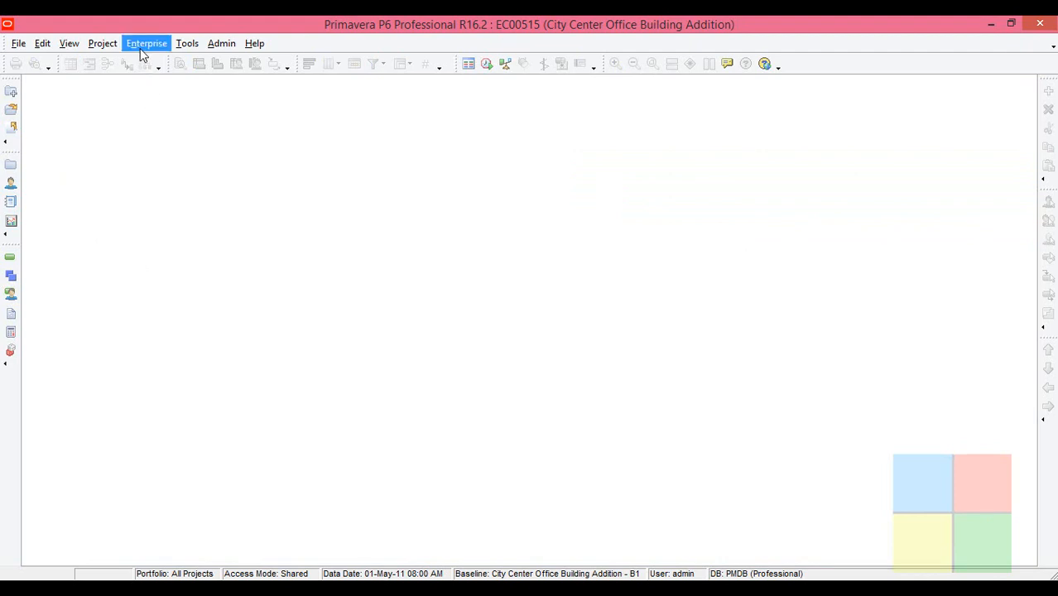
left_click(145, 43)
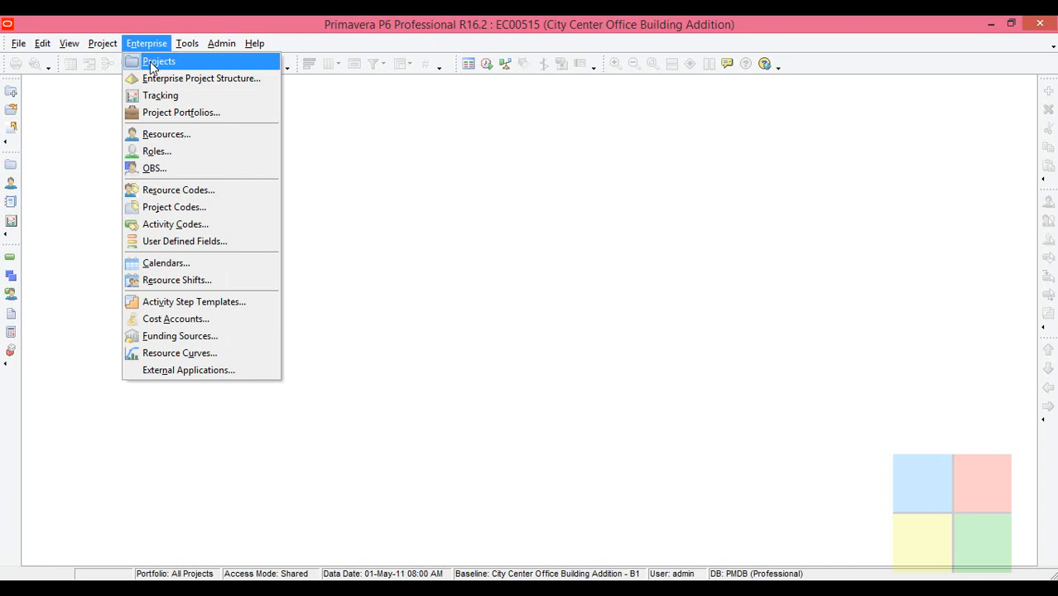
left_click(159, 61)
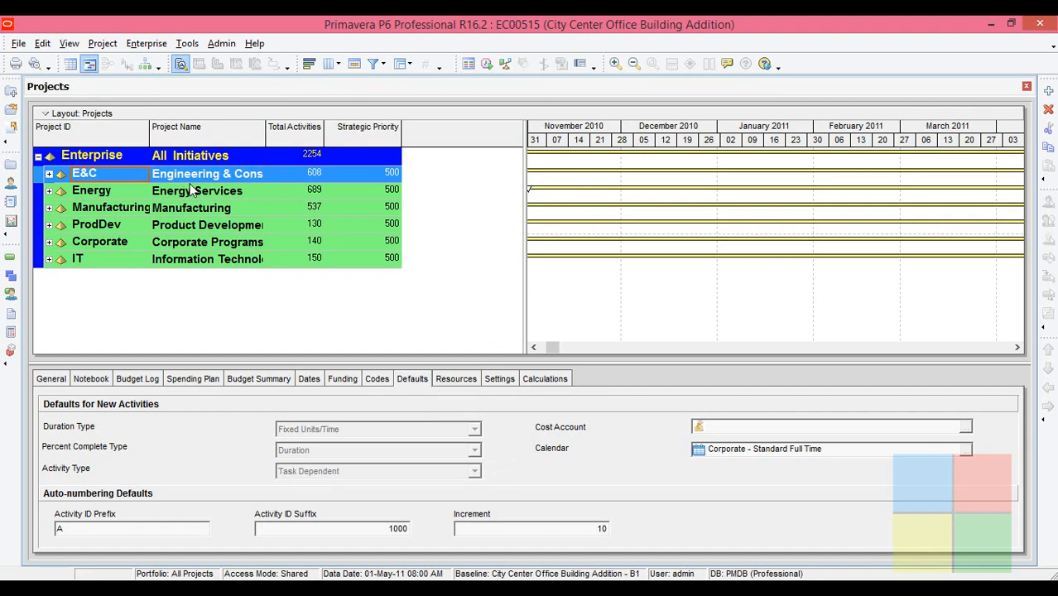
mouse_move(346, 313)
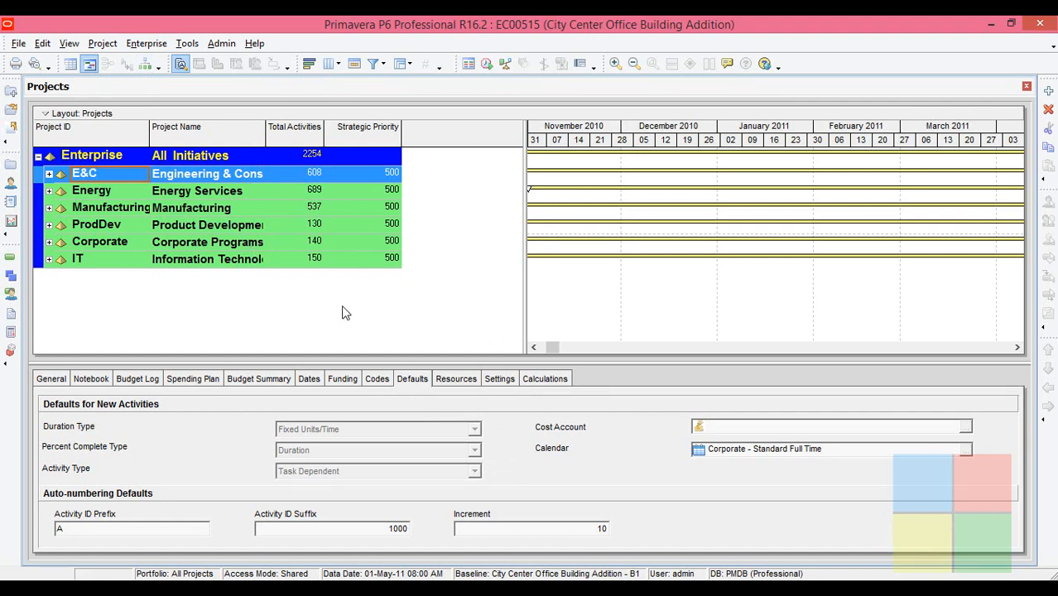
double_click(83, 174)
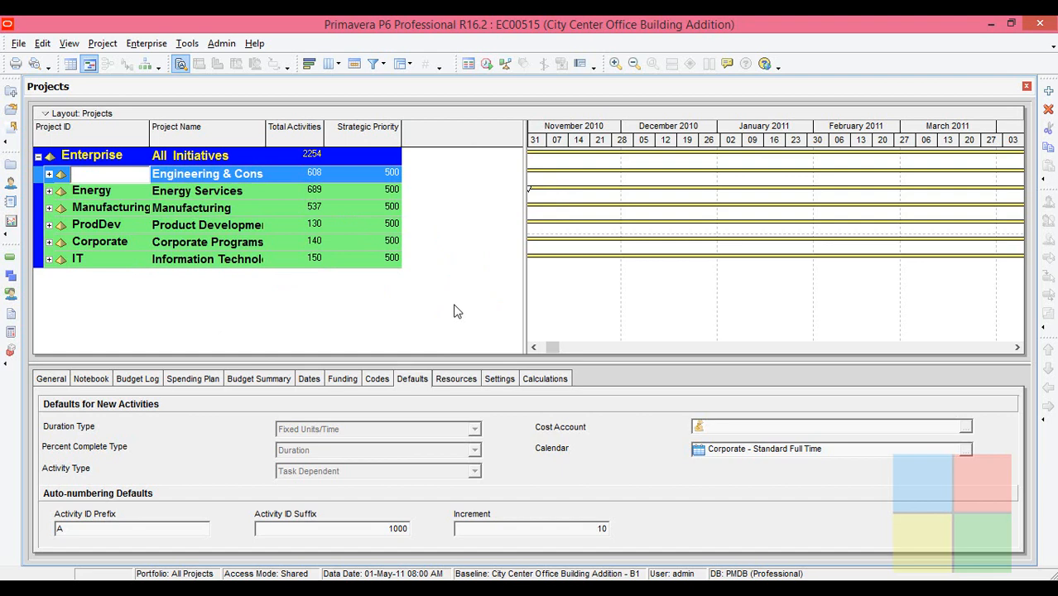